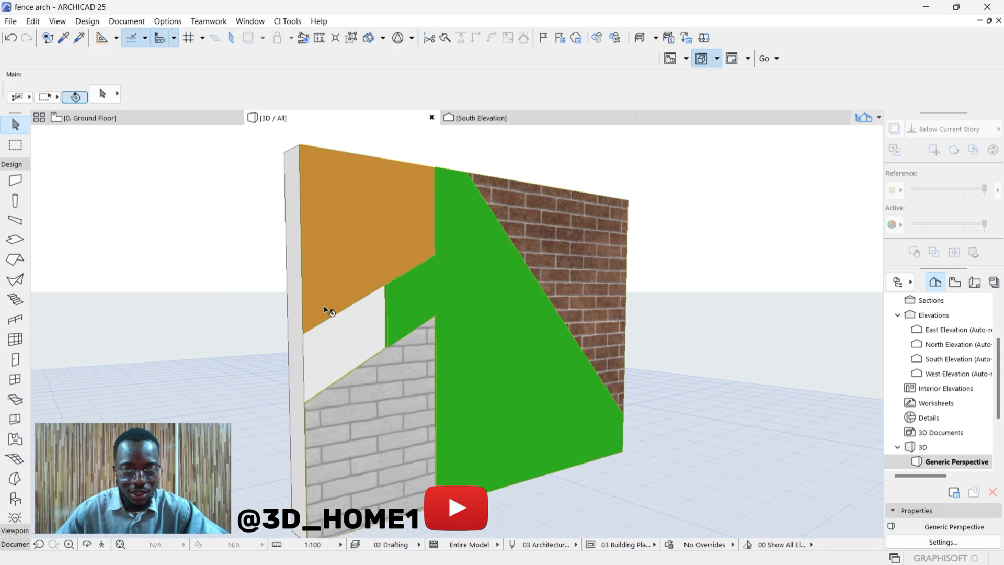
{"action": "mouse_move", "coordinate": [430, 256]}
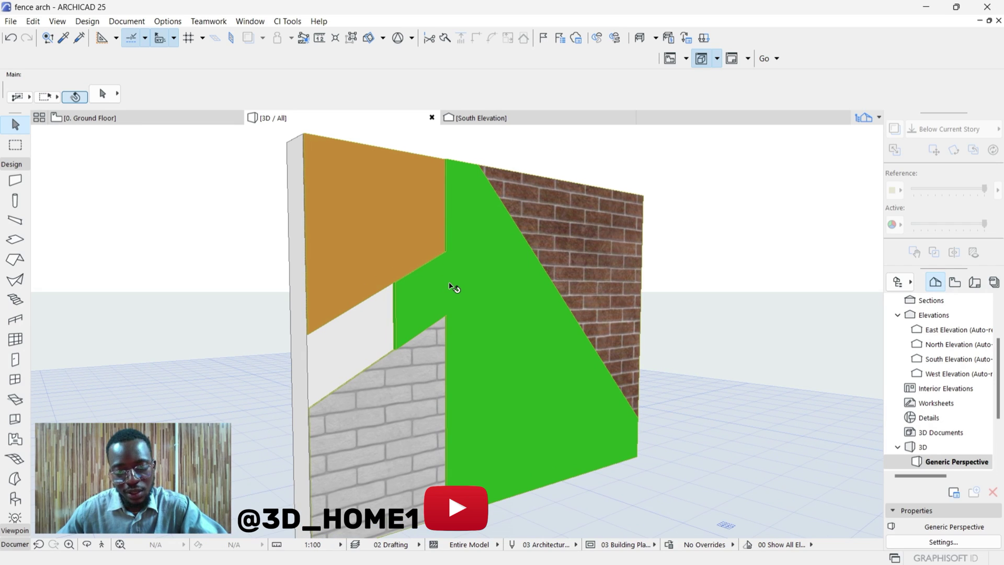
{"action": "mouse_move", "coordinate": [461, 287]}
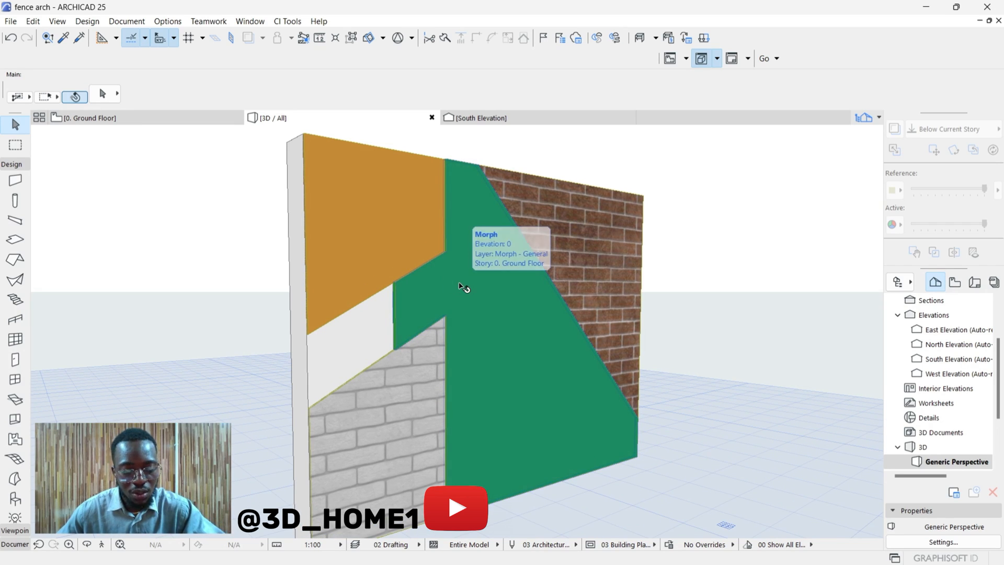
{"action": "mouse_move", "coordinate": [490, 289]}
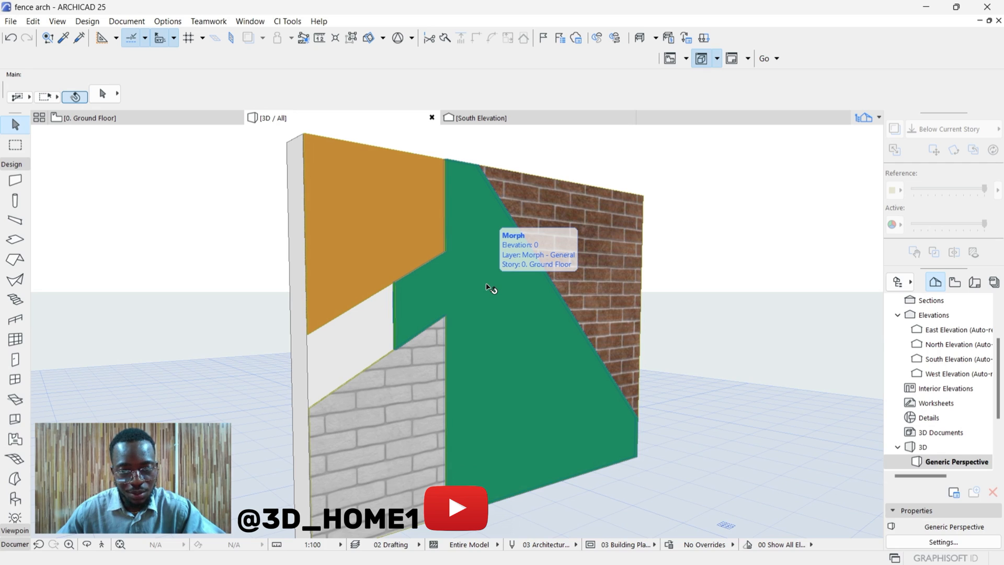
- Draw a 150-thick, 4456-long straight wall to the right of the first wall
{"action": "left_click", "coordinate": [487, 289]}
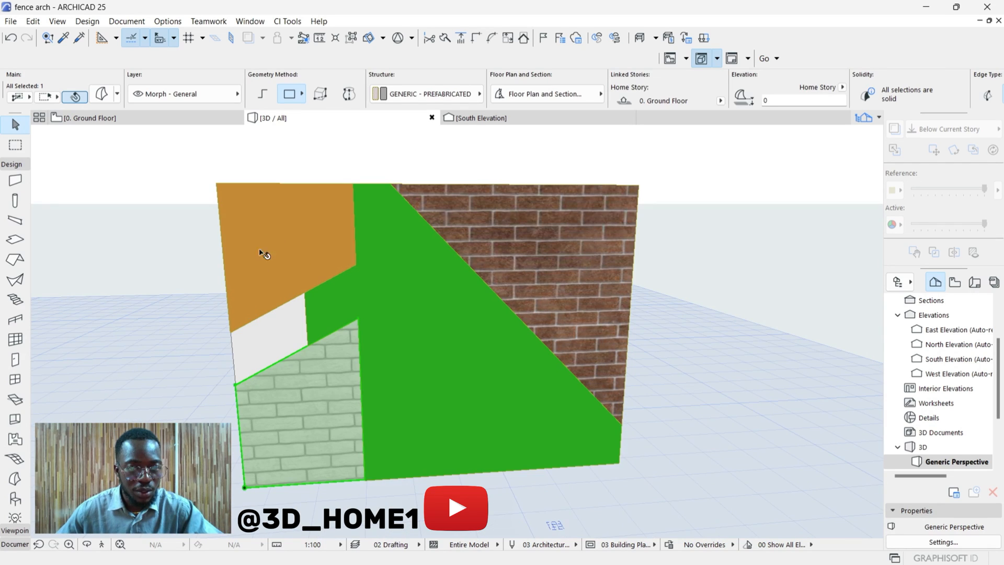
{"action": "mouse_move", "coordinate": [400, 217]}
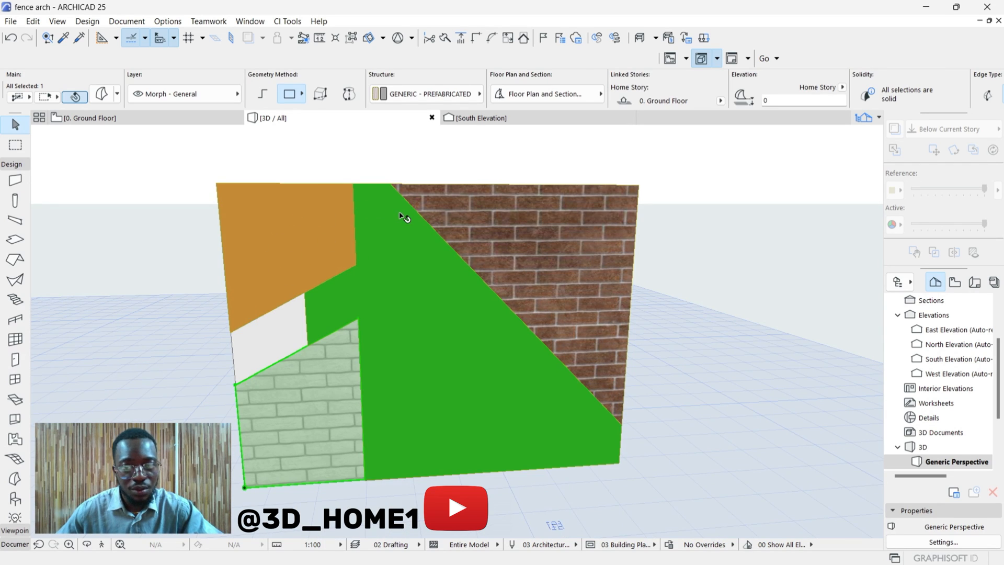
{"action": "mouse_move", "coordinate": [374, 212]}
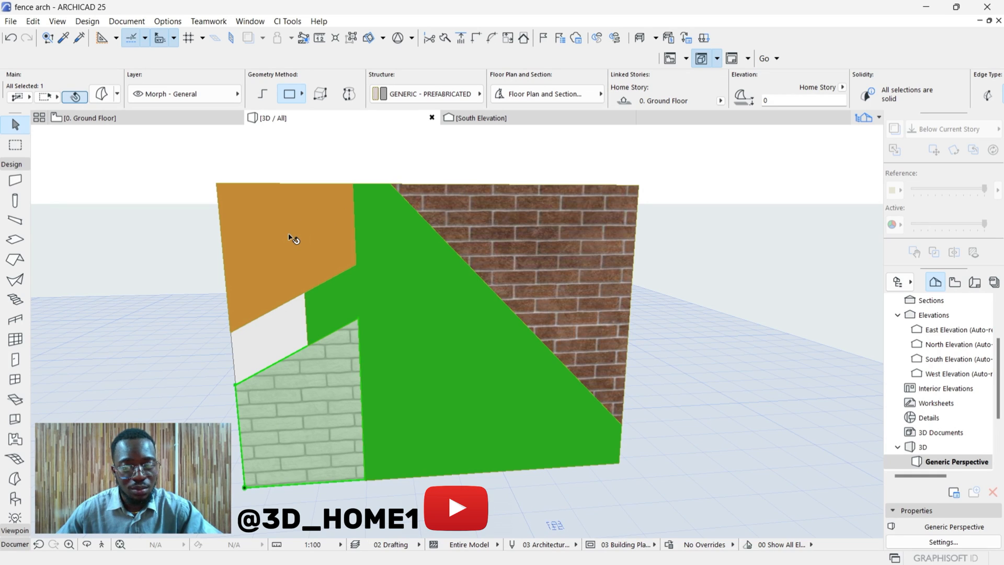
{"action": "mouse_move", "coordinate": [291, 240]}
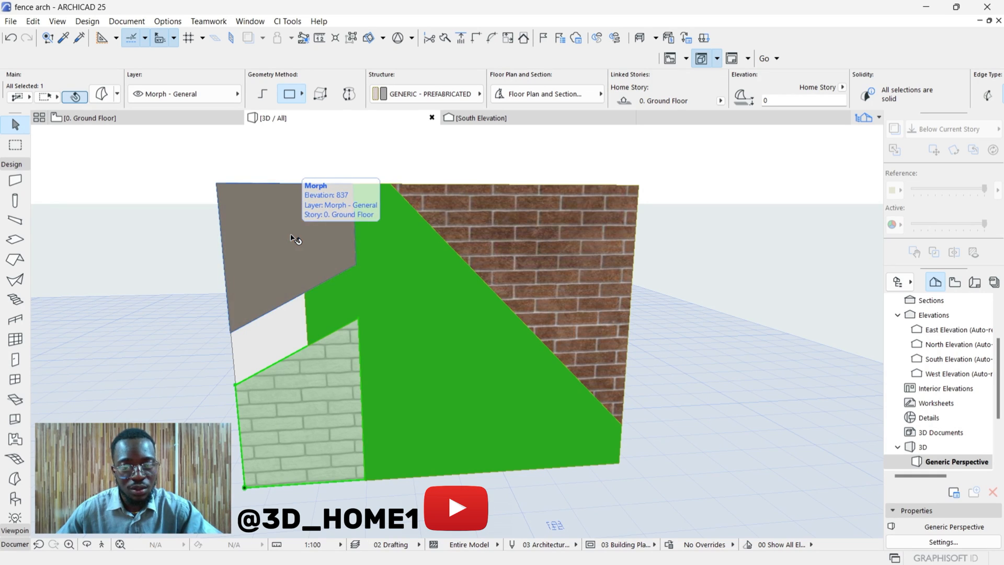
{"action": "mouse_move", "coordinate": [377, 234]}
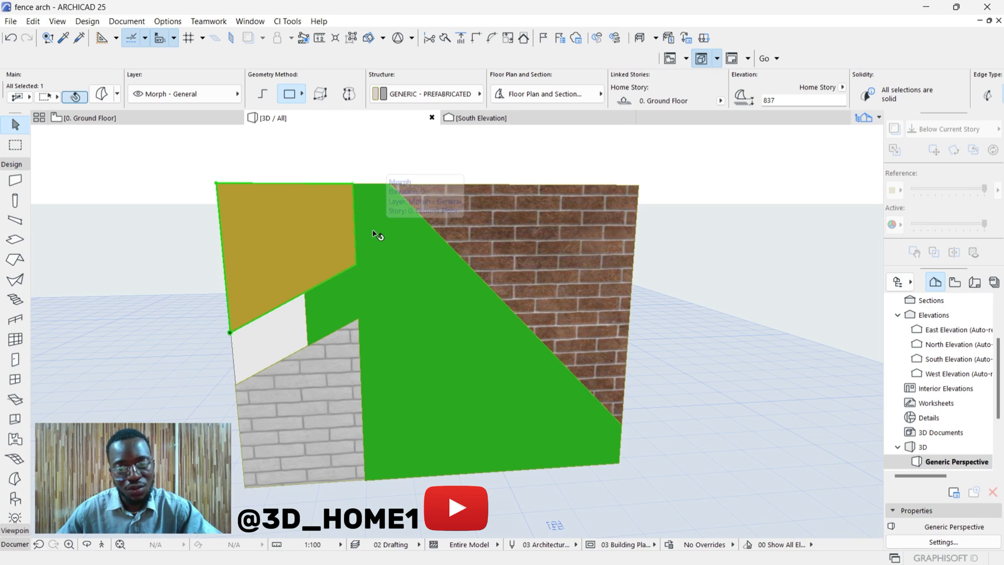
{"action": "mouse_move", "coordinate": [340, 305]}
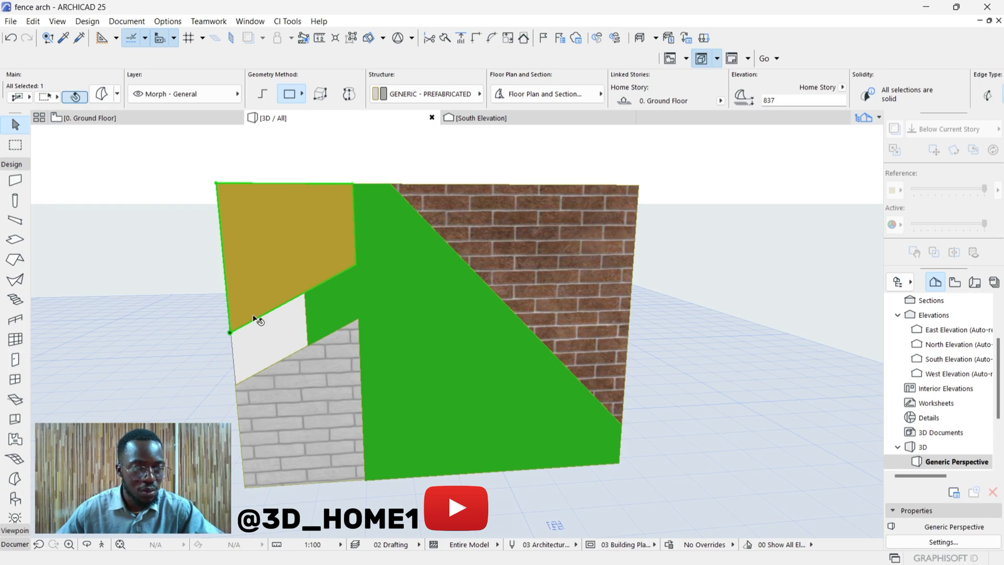
{"action": "mouse_move", "coordinate": [3, 479]}
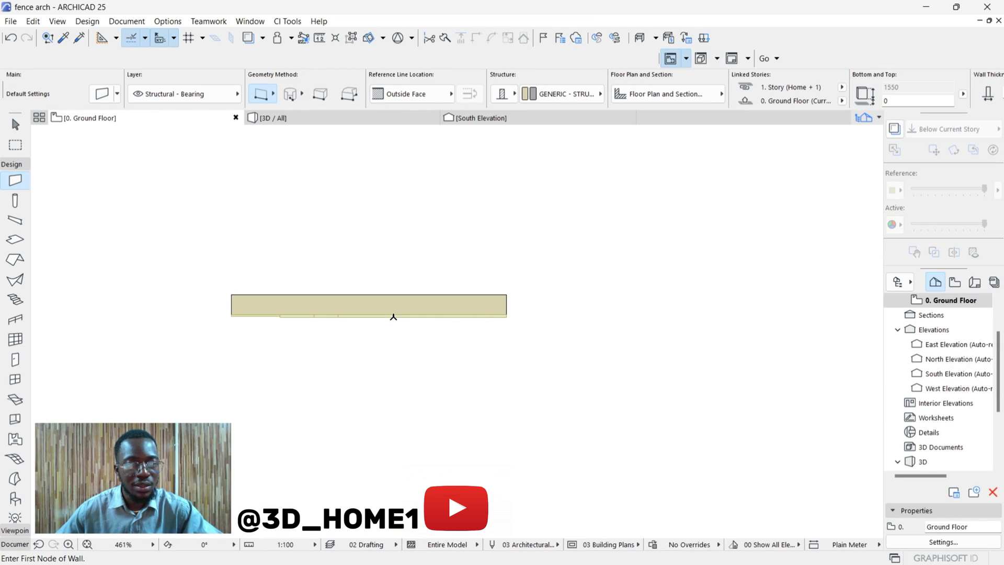
{"action": "scroll", "scroll_direction": "up", "scroll_amount": 3}
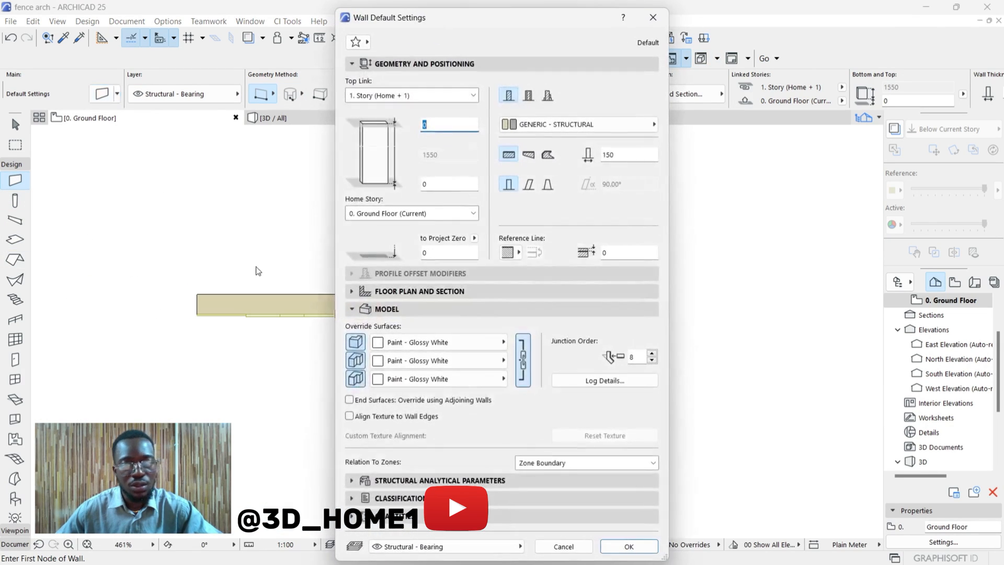
{"action": "mouse_move", "coordinate": [618, 154]}
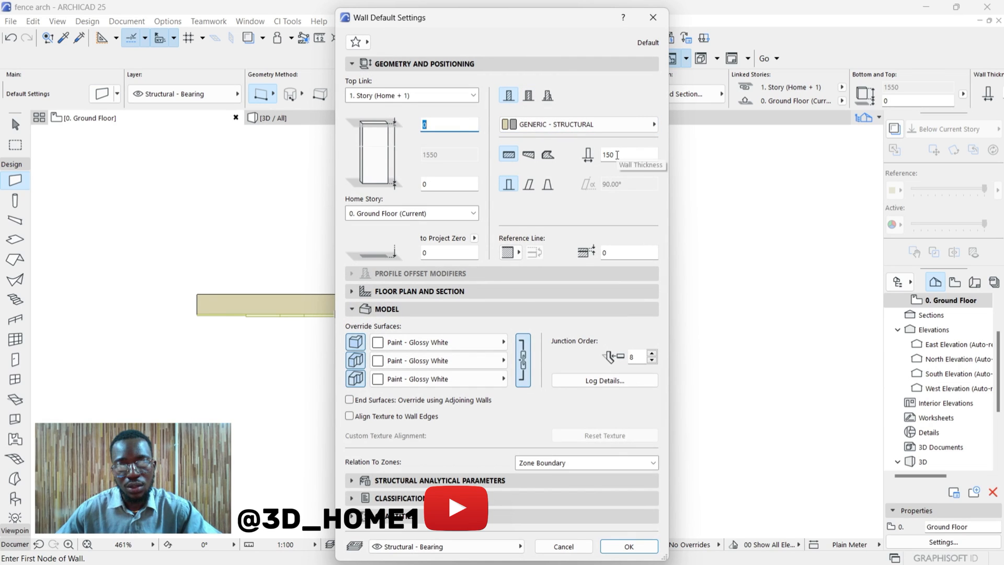
{"action": "left_click", "coordinate": [628, 546]}
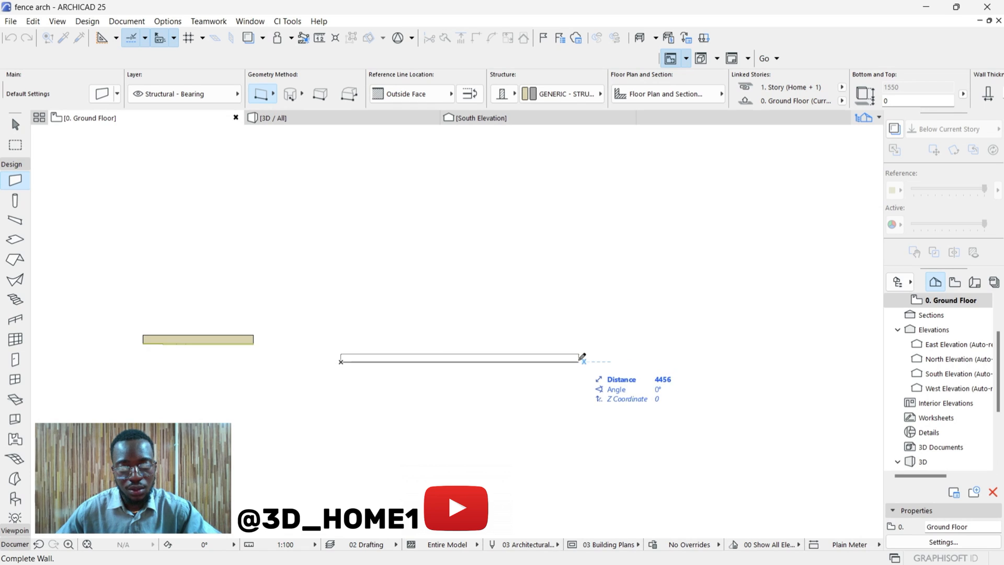
{"action": "left_click", "coordinate": [581, 357]}
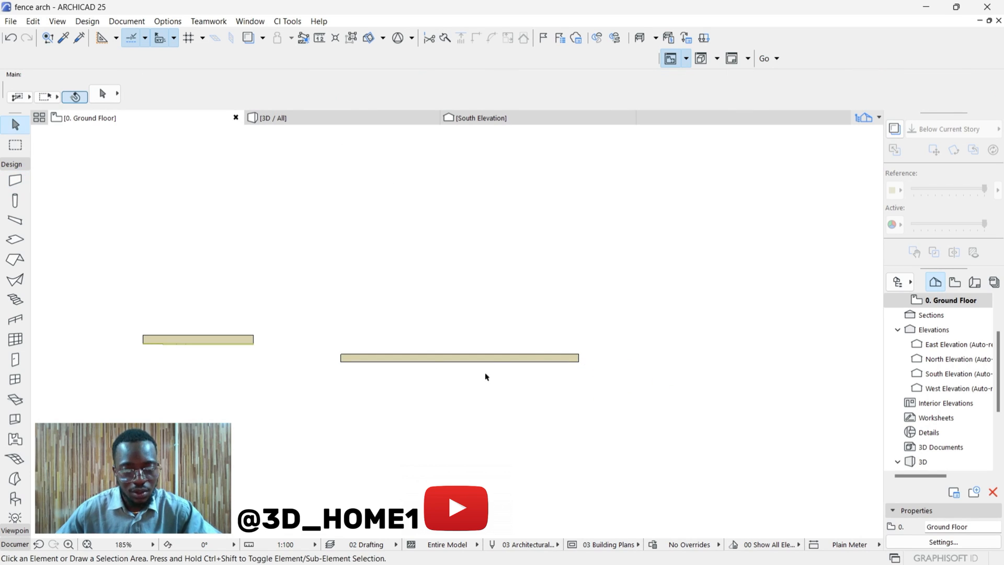
- Switch to the South Elevation, check the new wall, and show the drafting tools
{"action": "left_click", "coordinate": [272, 117]}
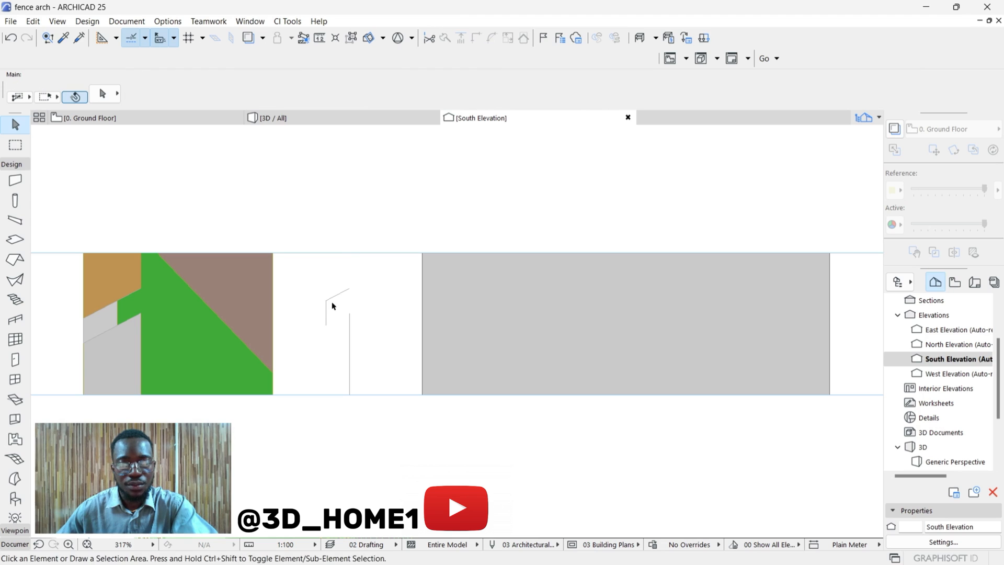
{"action": "left_click", "coordinate": [326, 322]}
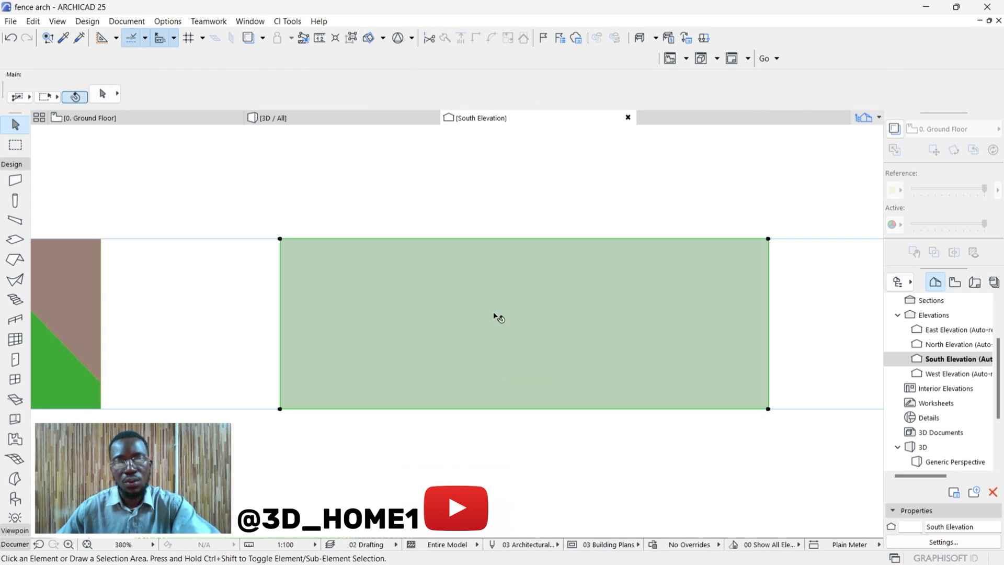
{"action": "left_click", "coordinate": [356, 329]}
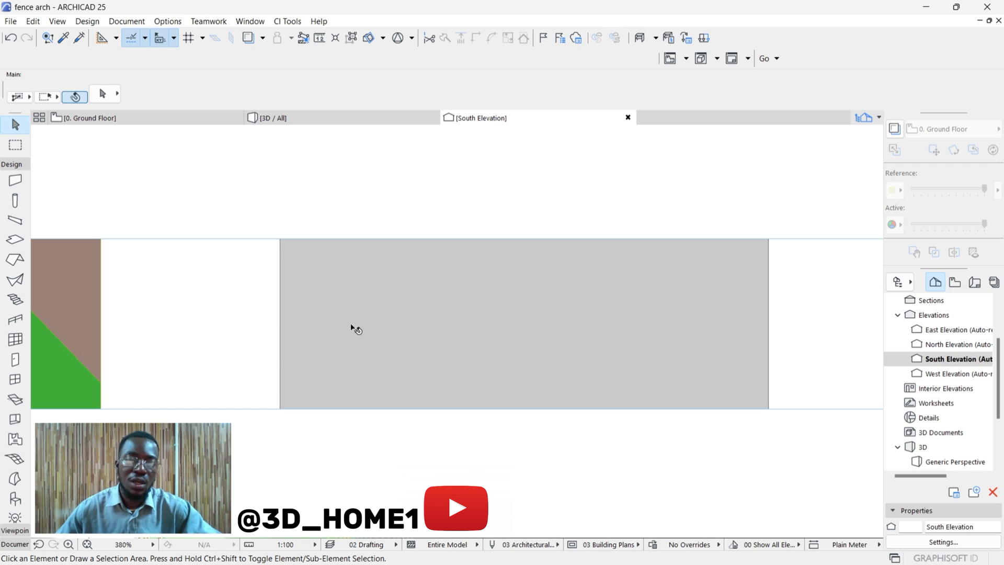
{"action": "mouse_move", "coordinate": [365, 304]}
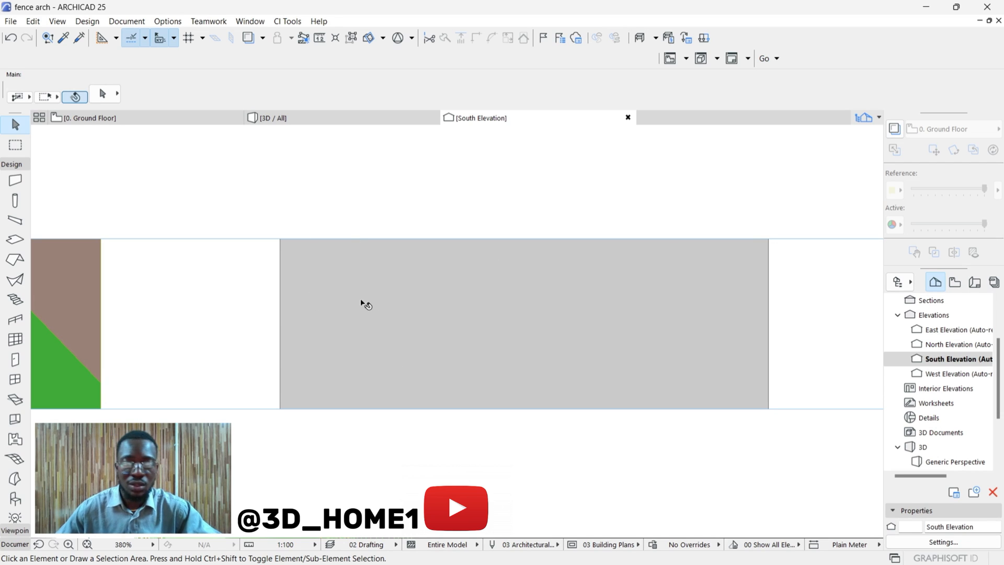
{"action": "mouse_move", "coordinate": [493, 299]}
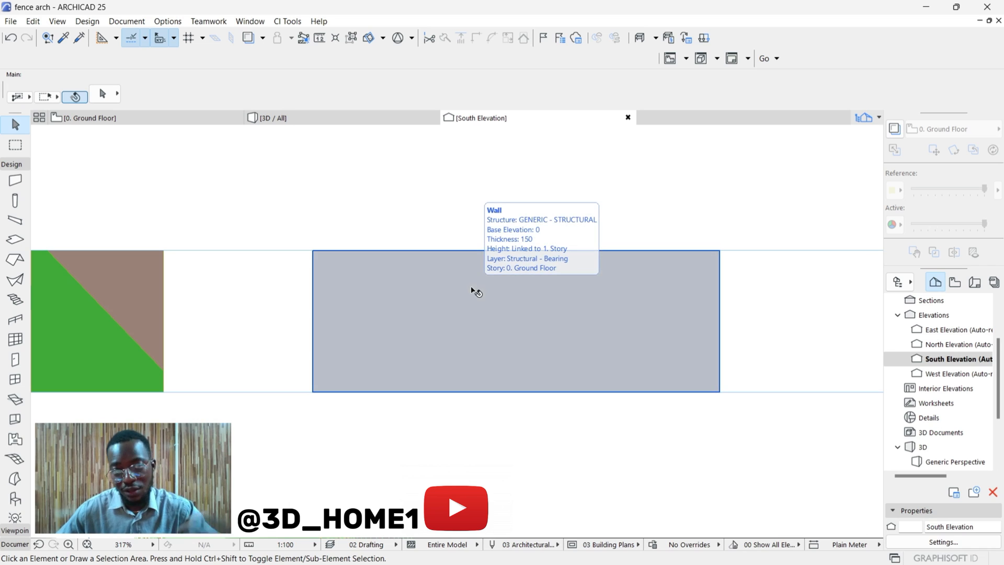
{"action": "scroll", "scroll_direction": "up", "scroll_amount": 3}
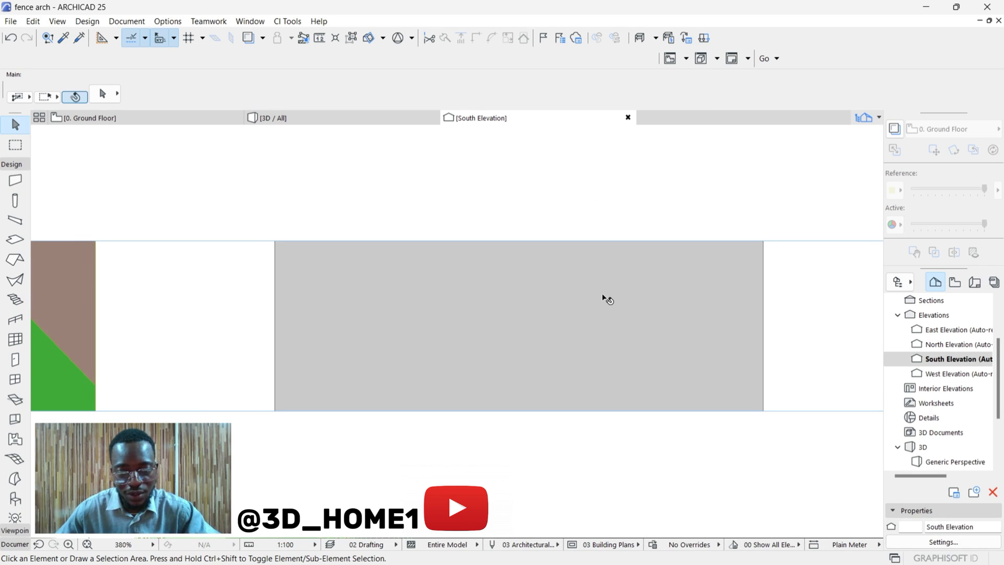
{"action": "mouse_move", "coordinate": [430, 303]}
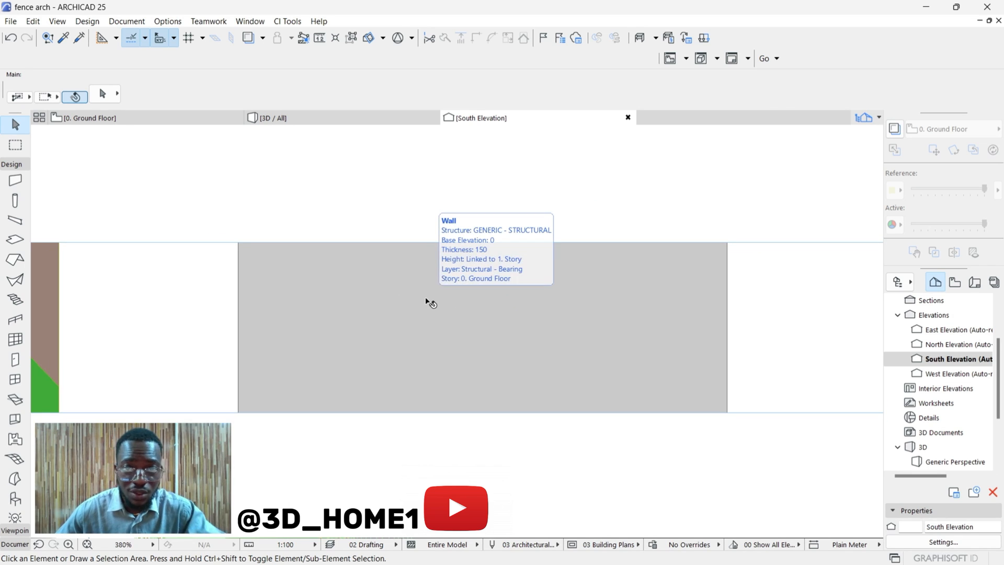
{"action": "left_click", "coordinate": [429, 302]}
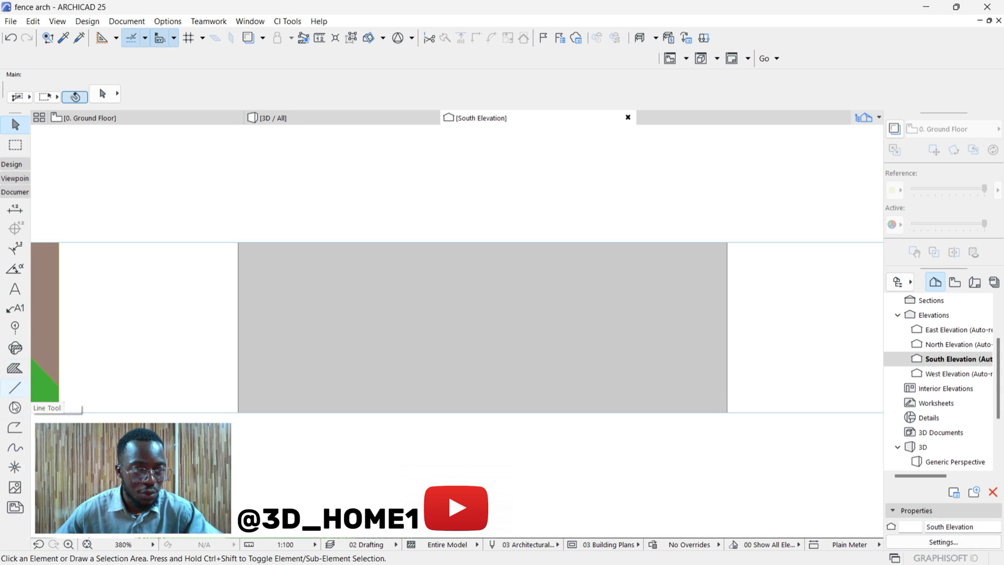
- Draw zigzag double crack lines and a diagonal line across the elevation wall
{"action": "left_click", "coordinate": [14, 388]}
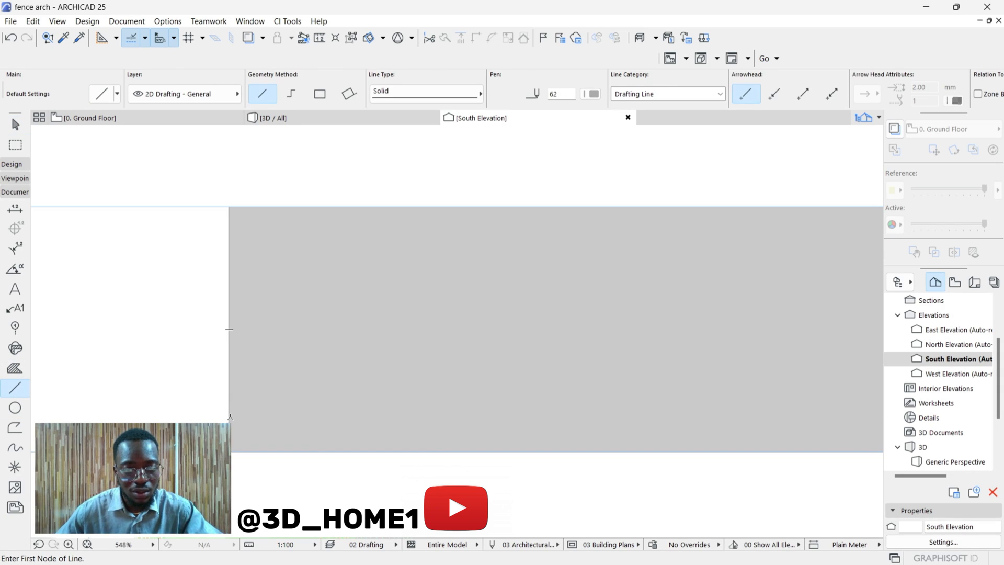
{"action": "left_click", "coordinate": [228, 417]}
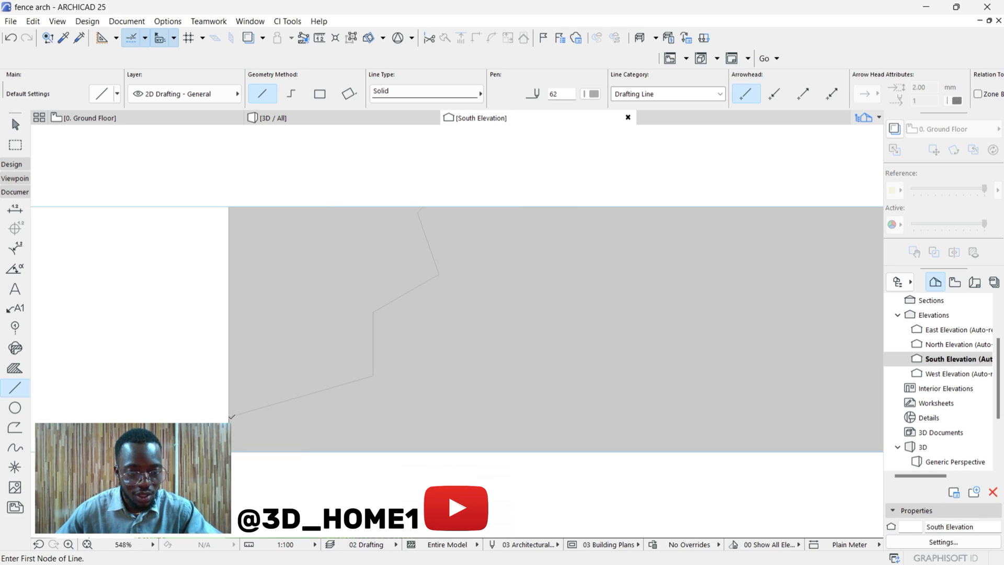
{"action": "mouse_move", "coordinate": [255, 203]}
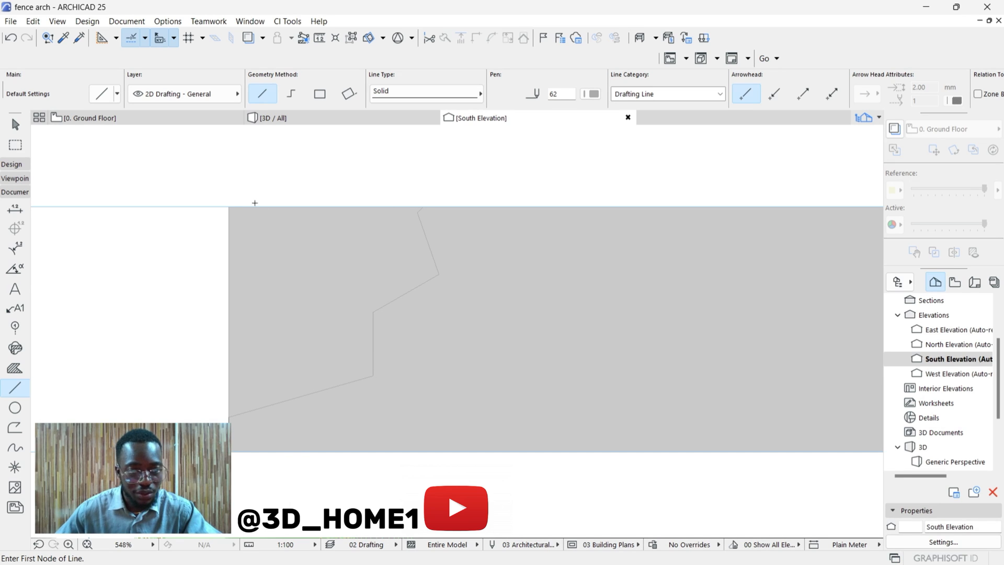
{"action": "mouse_move", "coordinate": [218, 410]}
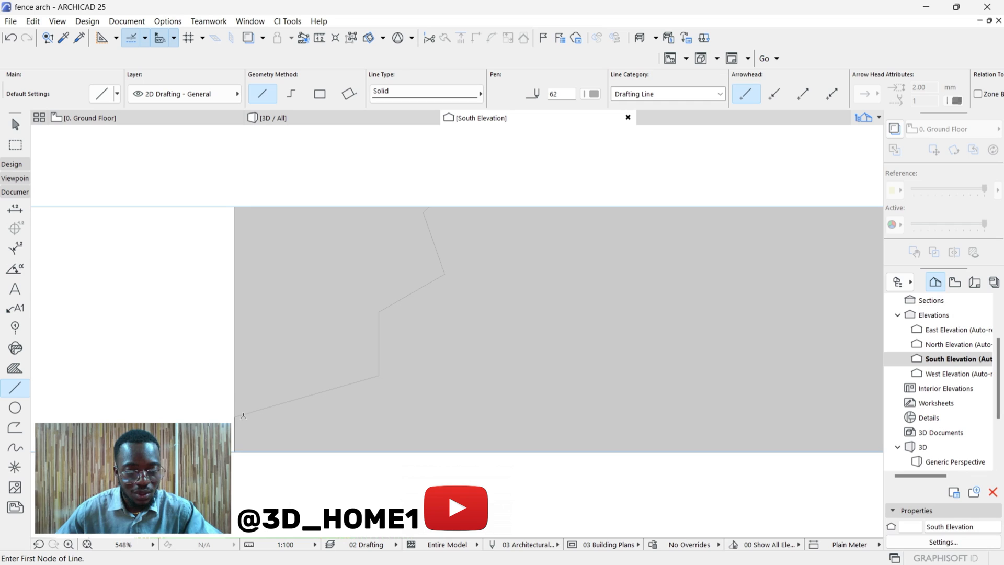
{"action": "mouse_move", "coordinate": [267, 396]}
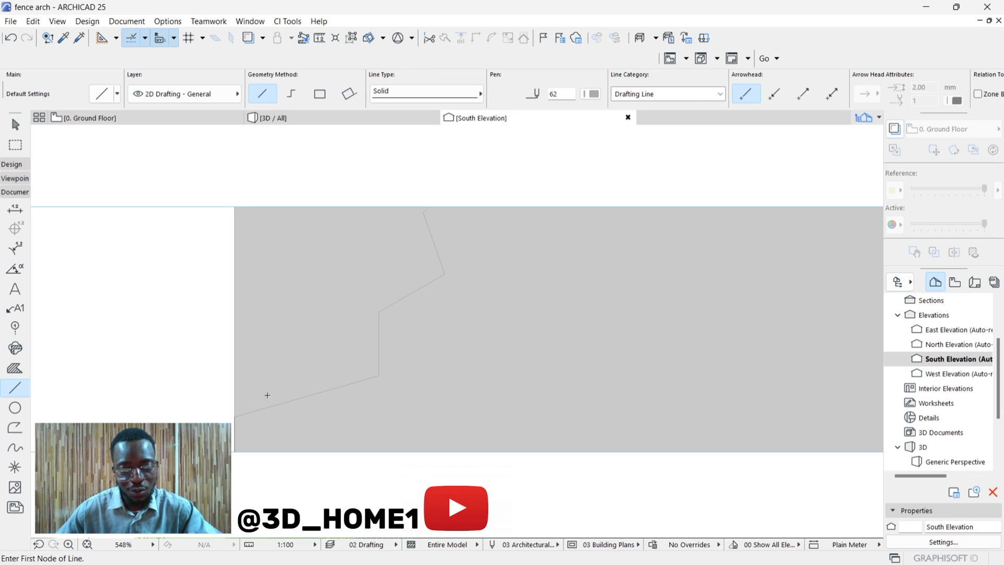
{"action": "mouse_move", "coordinate": [270, 319]}
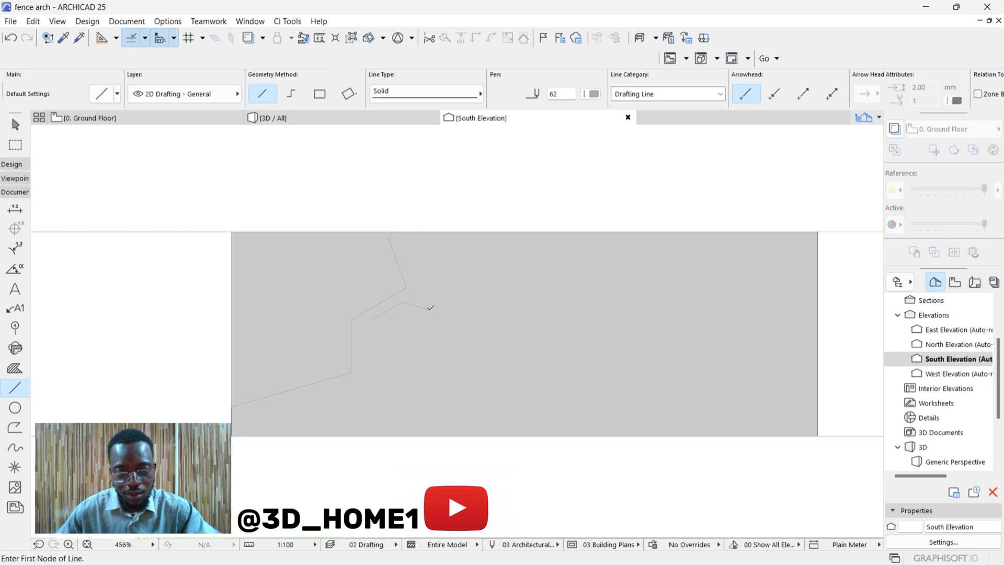
{"action": "left_click", "coordinate": [422, 257]}
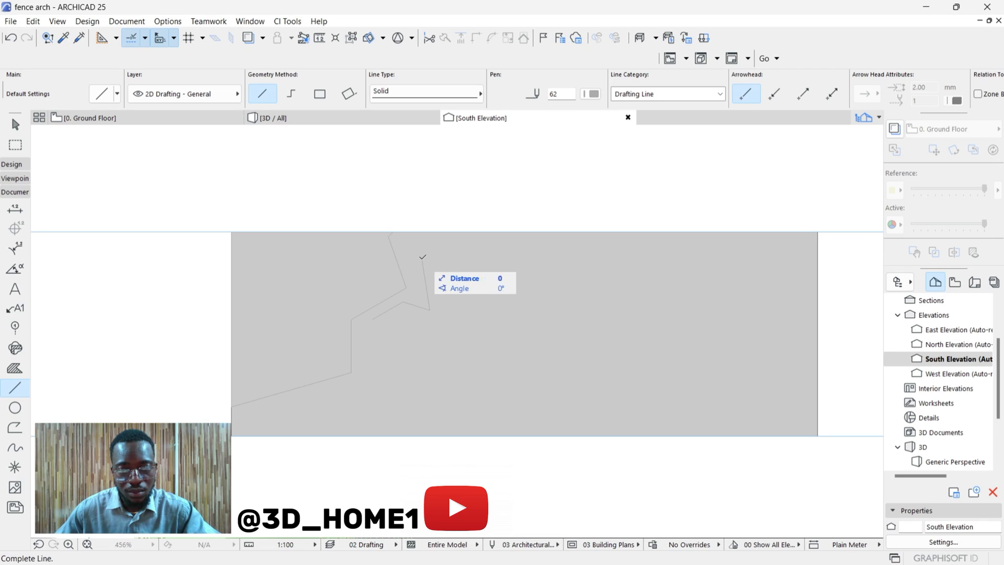
{"action": "left_click", "coordinate": [423, 257]}
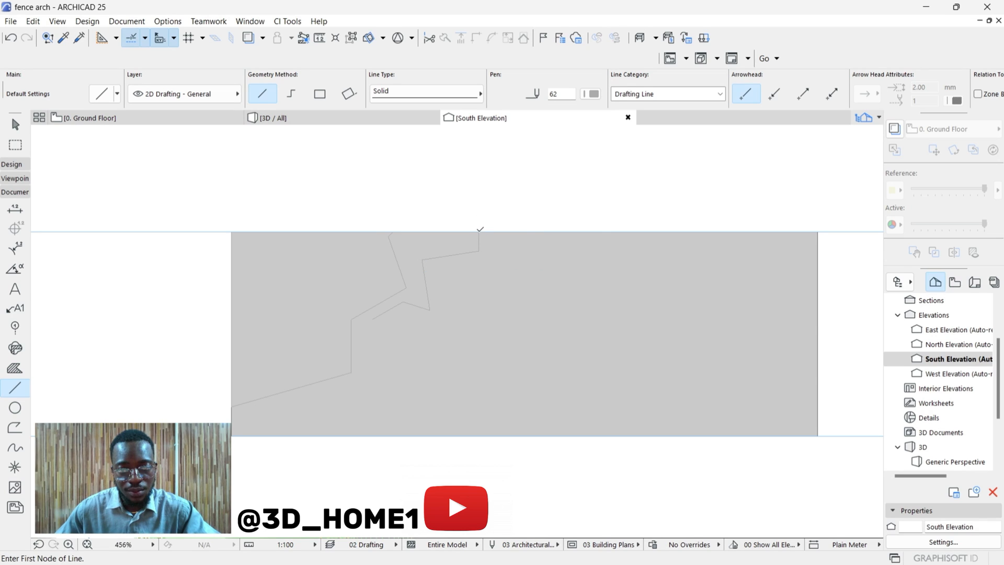
{"action": "left_click", "coordinate": [480, 229]}
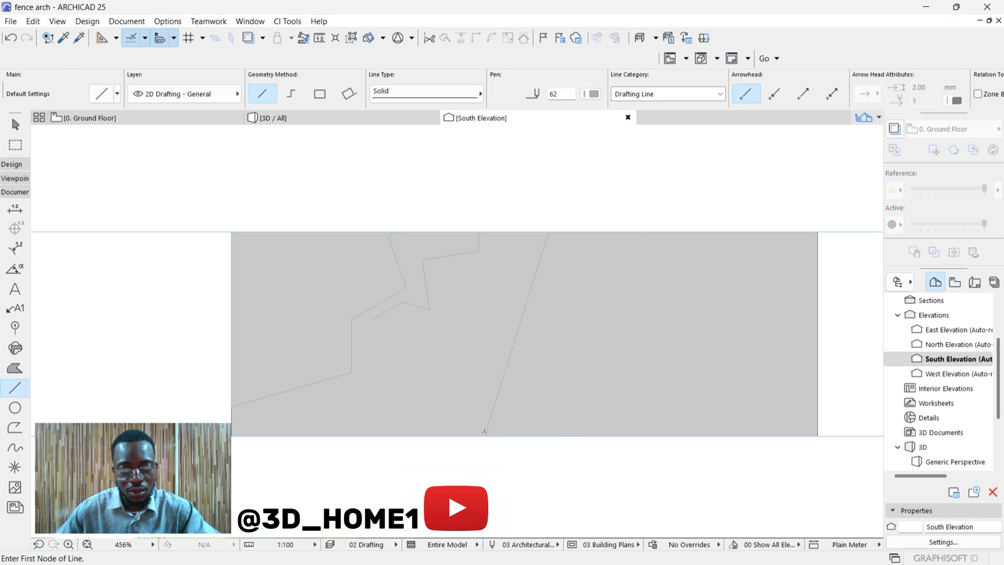
{"action": "mouse_move", "coordinate": [368, 374]}
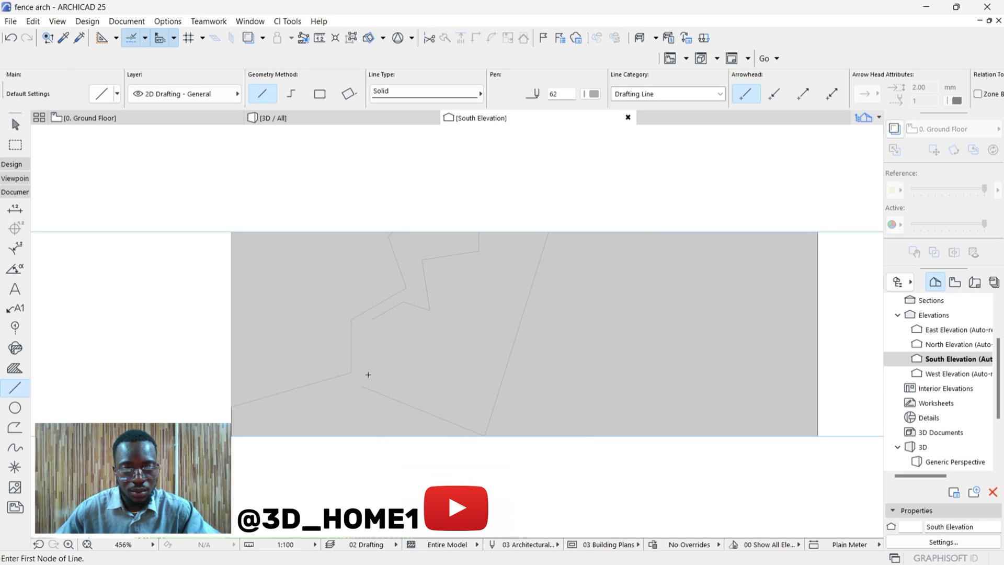
{"action": "left_click", "coordinate": [369, 374]}
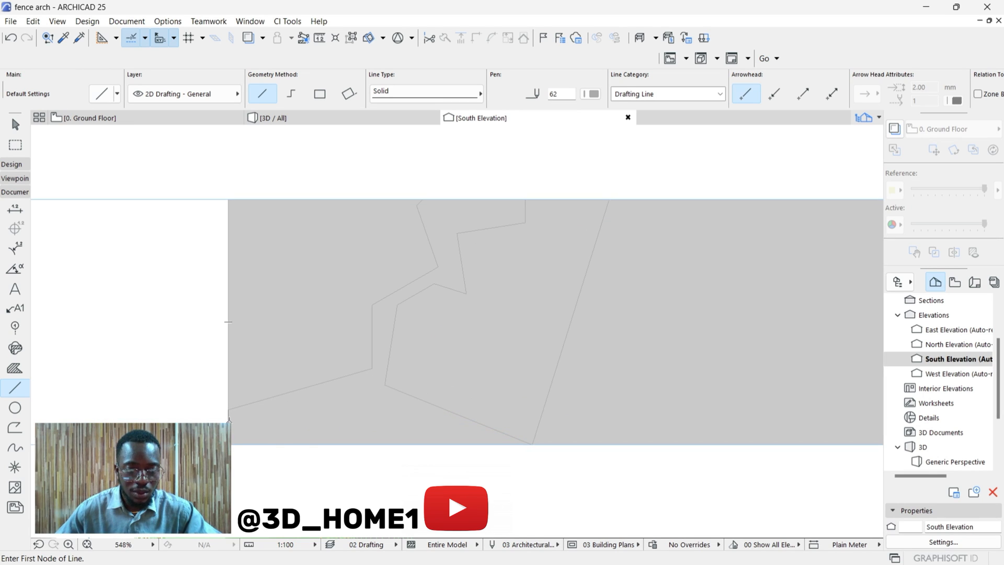
{"action": "left_click", "coordinate": [229, 420]}
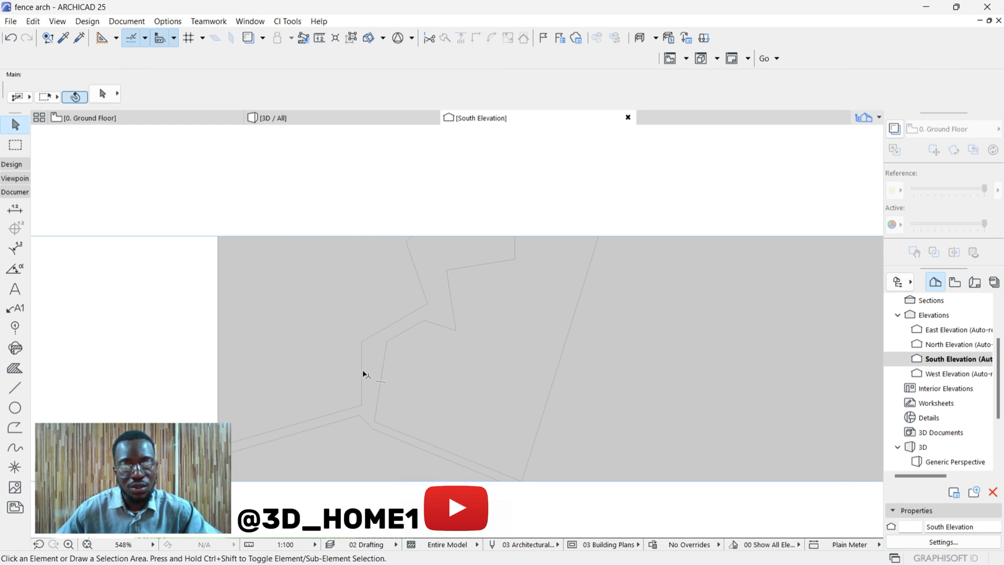
- Pick the Morph tool and select the crack-lined wall in elevation
{"action": "scroll", "scroll_direction": "down", "scroll_amount": 3}
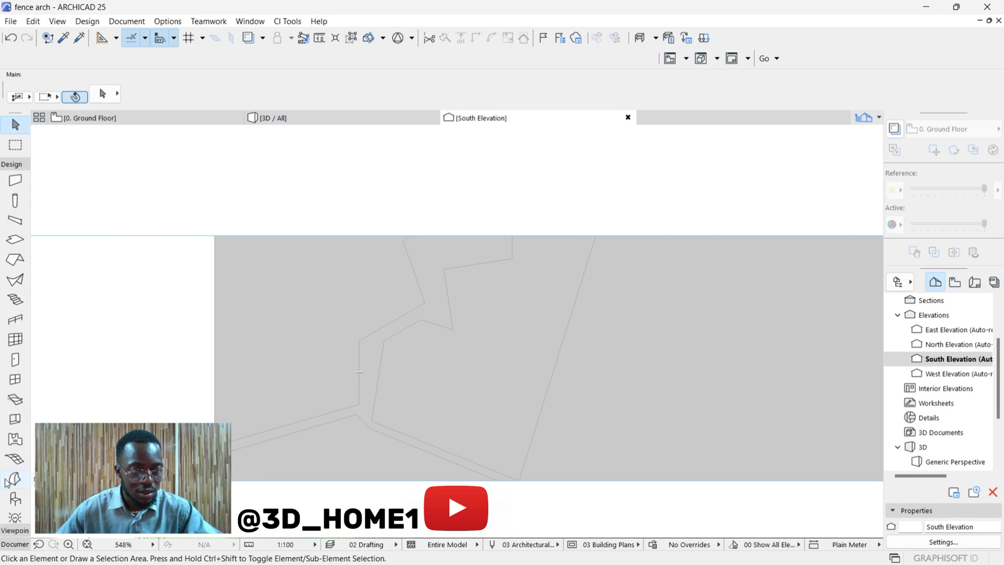
{"action": "left_click", "coordinate": [14, 479]}
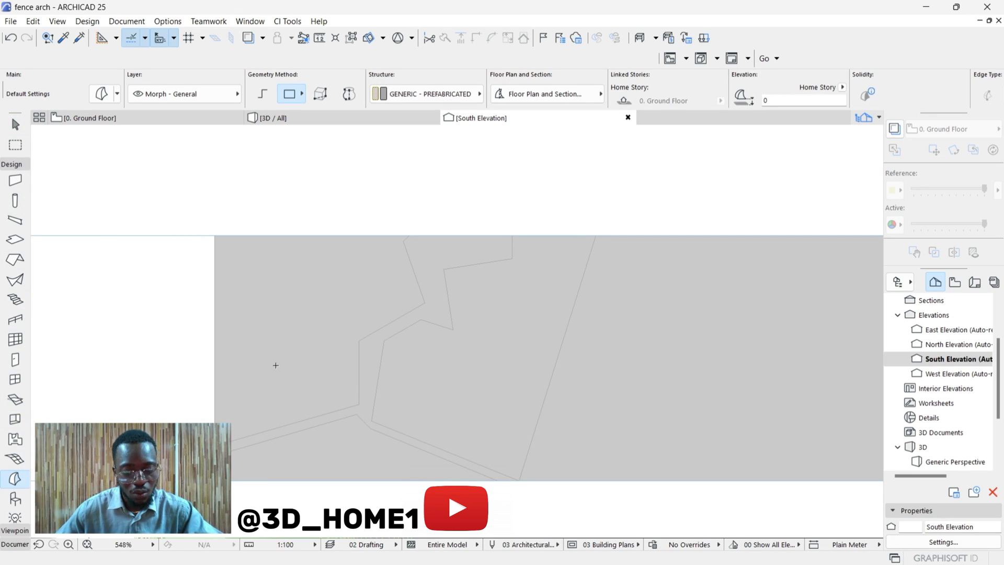
{"action": "left_click", "coordinate": [276, 366]}
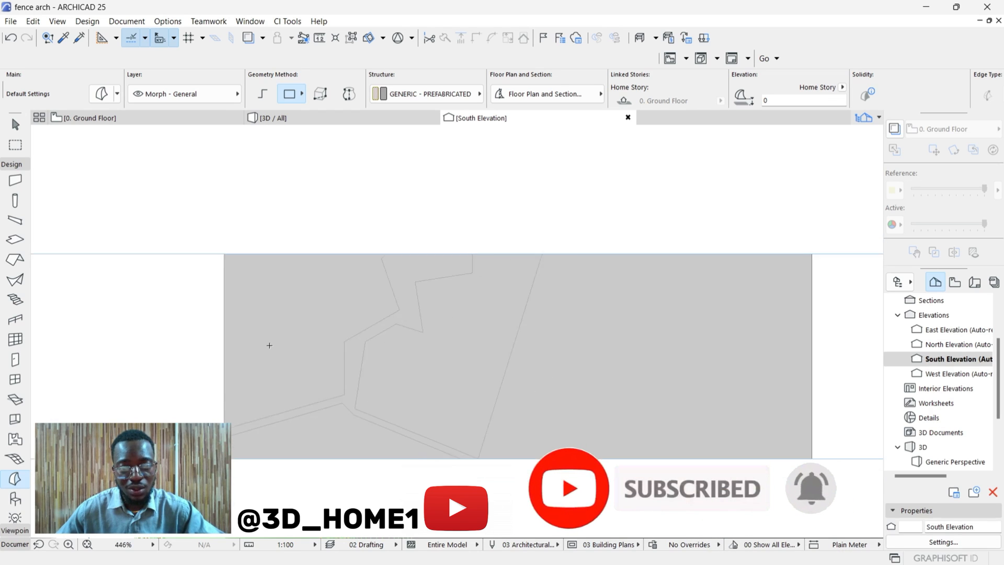
{"action": "left_click", "coordinate": [561, 394]}
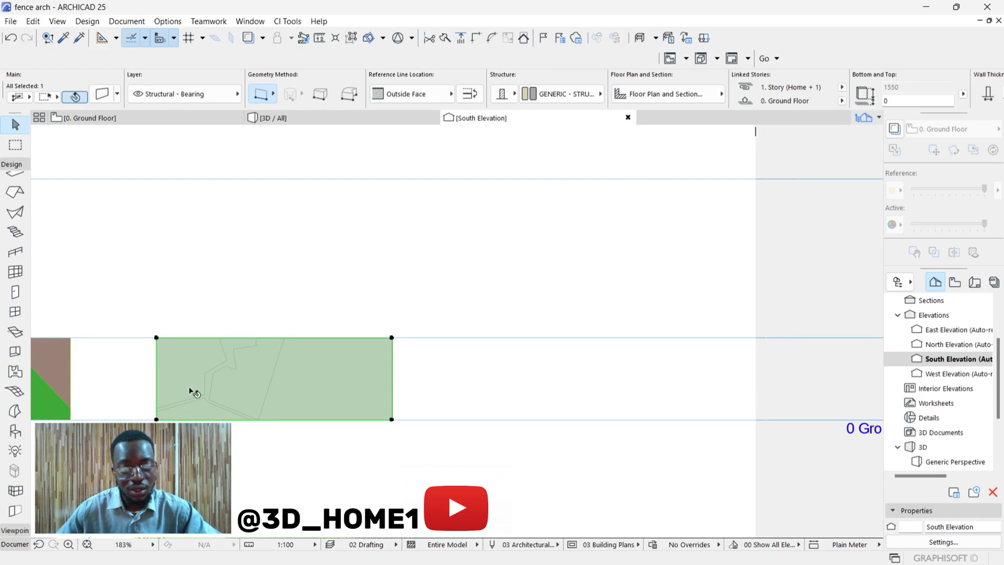
{"action": "scroll", "scroll_direction": "up", "scroll_amount": 3}
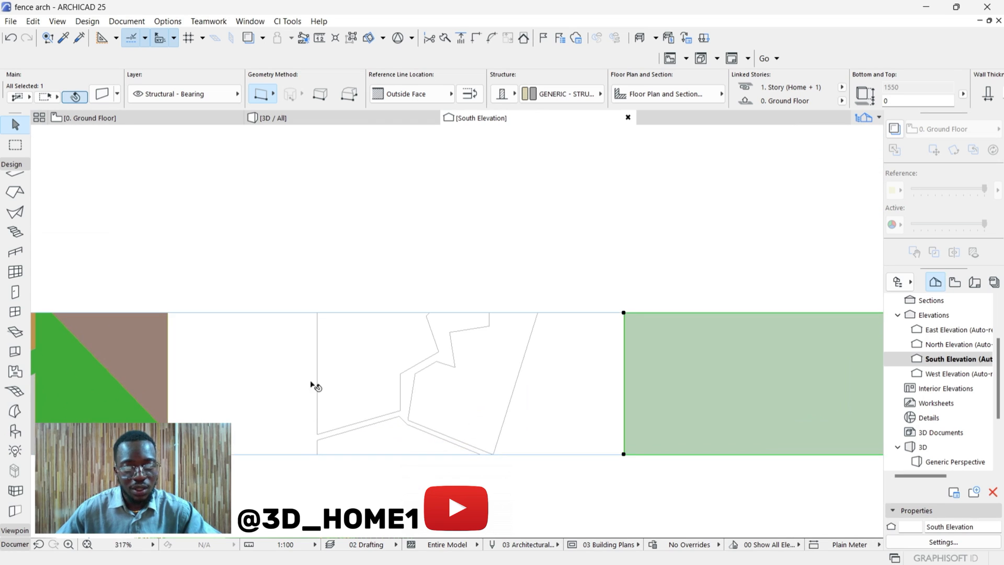
{"action": "scroll", "scroll_direction": "up", "scroll_amount": 3}
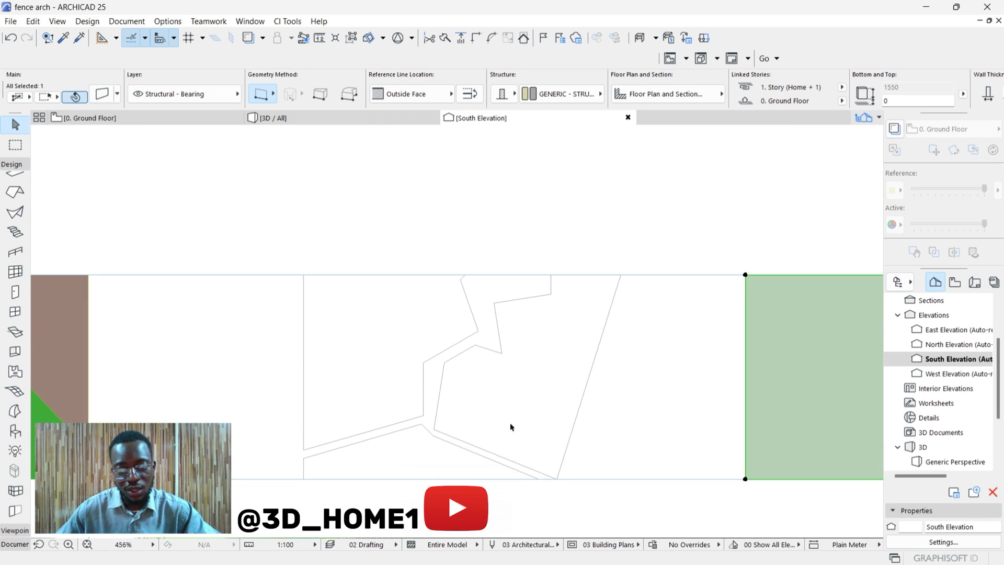
{"action": "scroll", "scroll_direction": "down", "scroll_amount": 3}
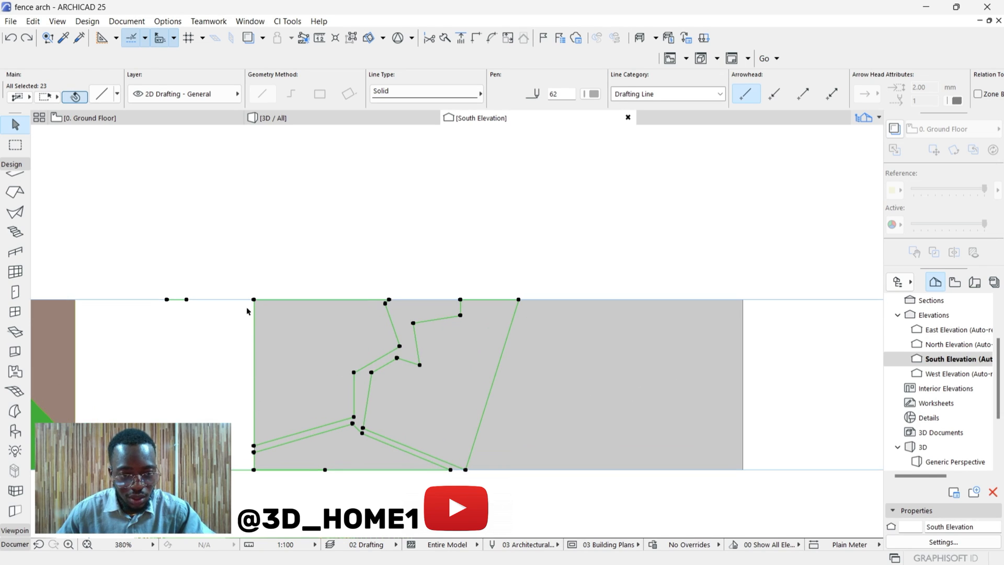
{"action": "scroll", "scroll_direction": "down", "scroll_amount": 3}
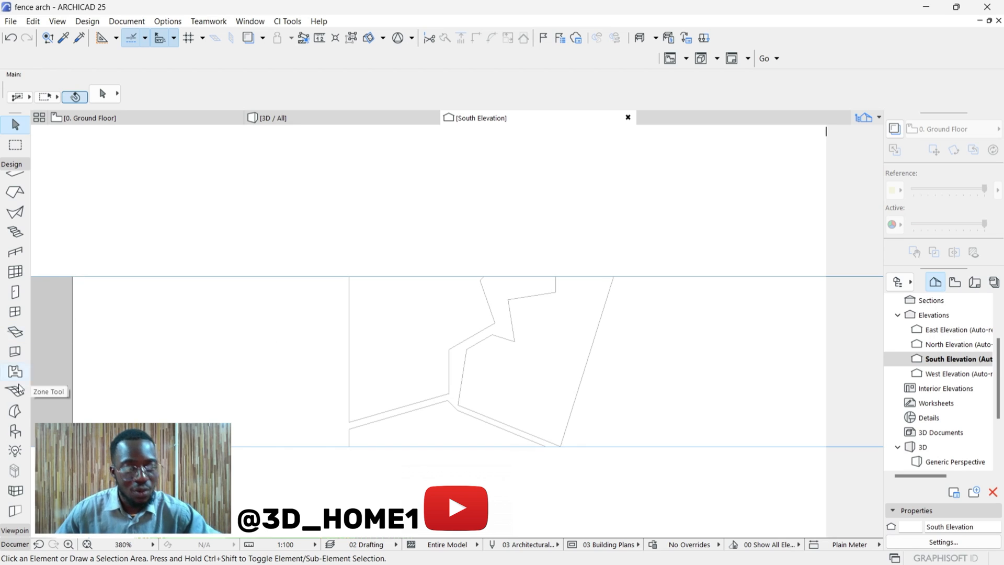
- Fill the left and remaining crack-line regions with flat morphs, then view them in 3D
{"action": "left_click", "coordinate": [15, 411]}
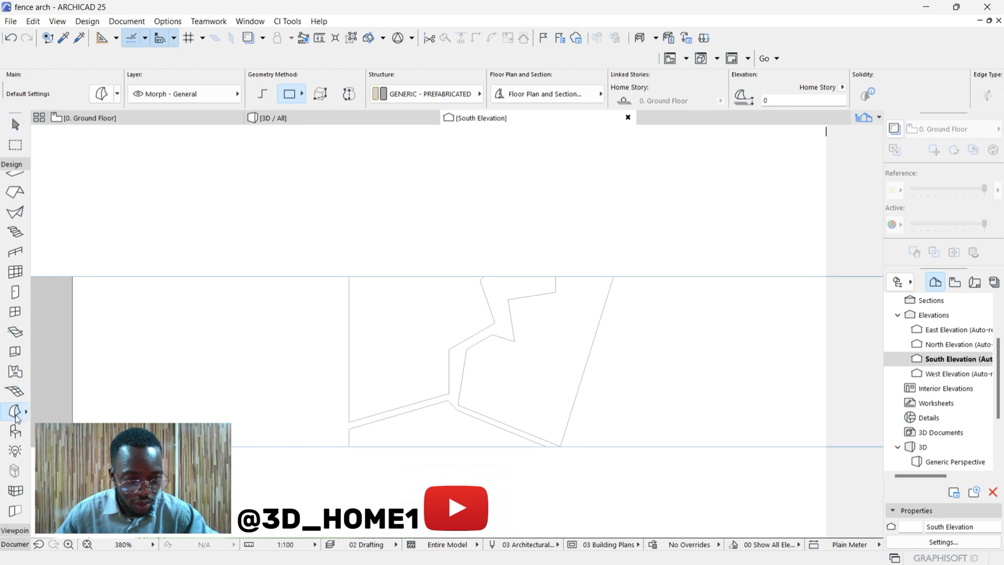
{"action": "left_click", "coordinate": [422, 405]}
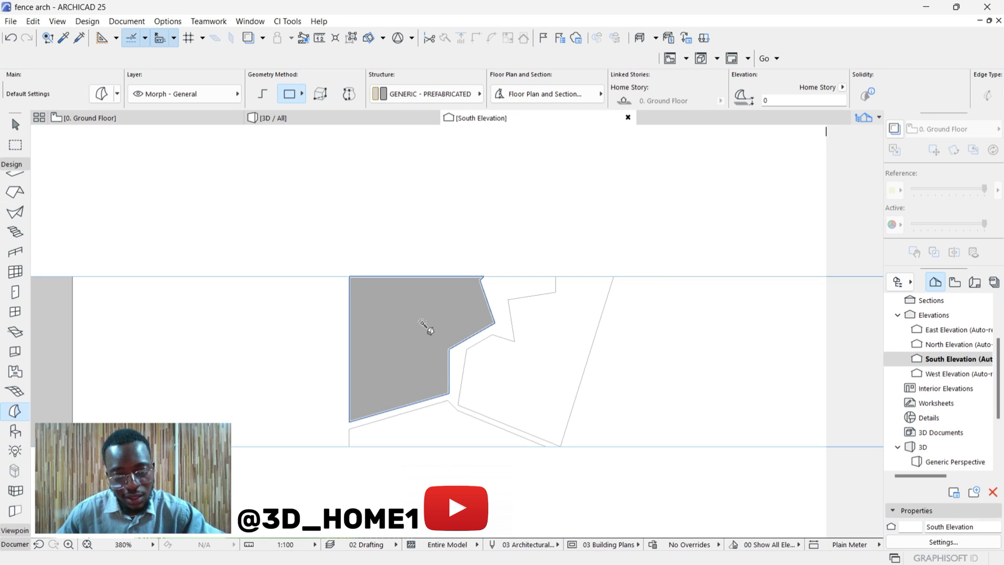
{"action": "left_click", "coordinate": [566, 342]}
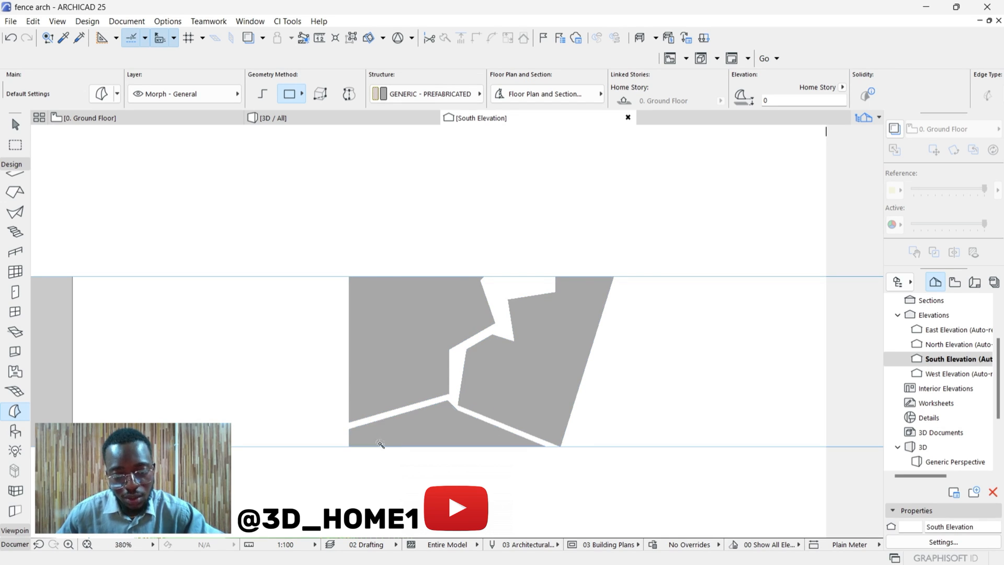
{"action": "mouse_move", "coordinate": [302, 359]}
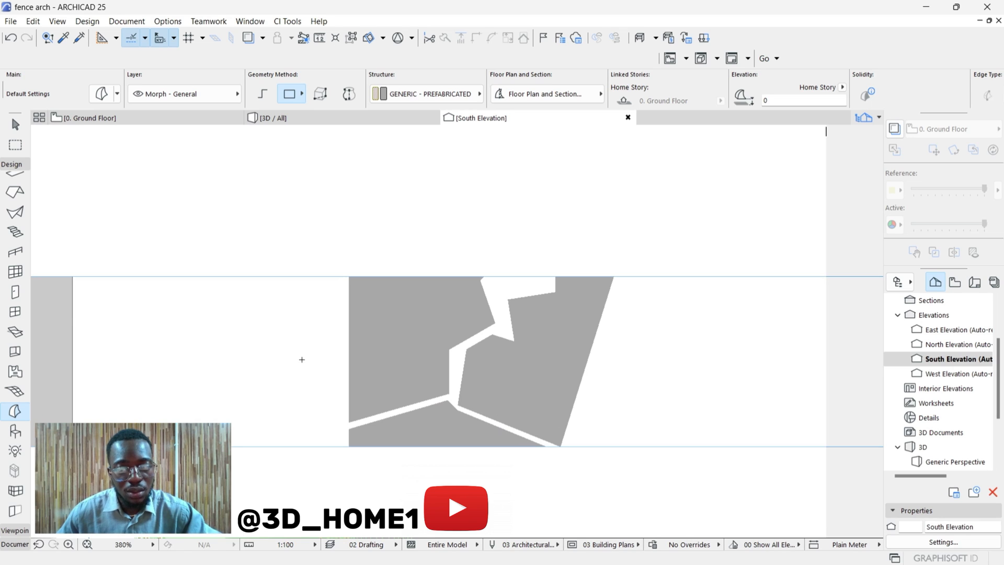
{"action": "left_click", "coordinate": [268, 118]}
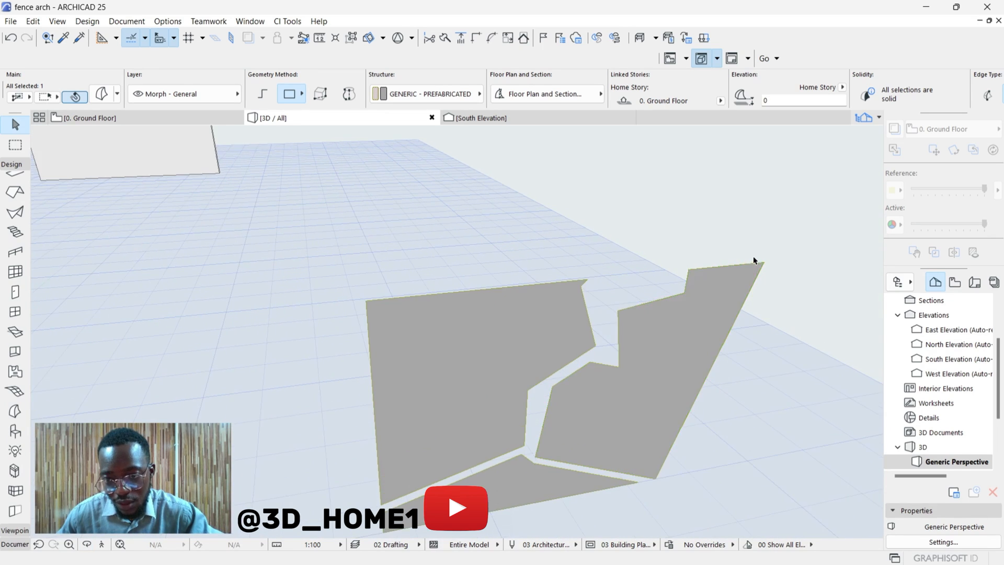
- Extrude the right, middle and bottom triangular morph regions 25 thick
{"action": "left_click", "coordinate": [691, 272]}
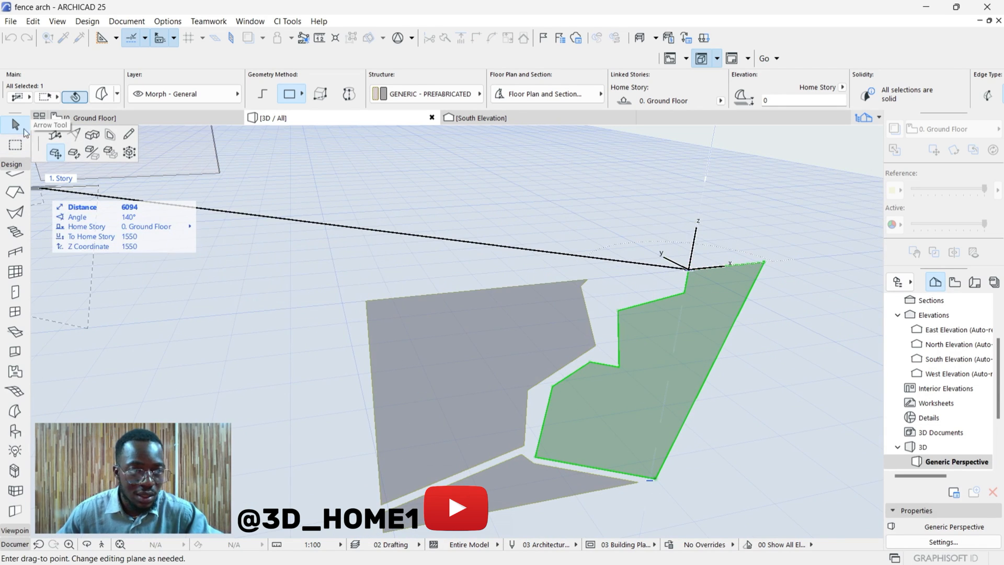
{"action": "mouse_move", "coordinate": [93, 134]}
{"action": "type", "text": "25"}
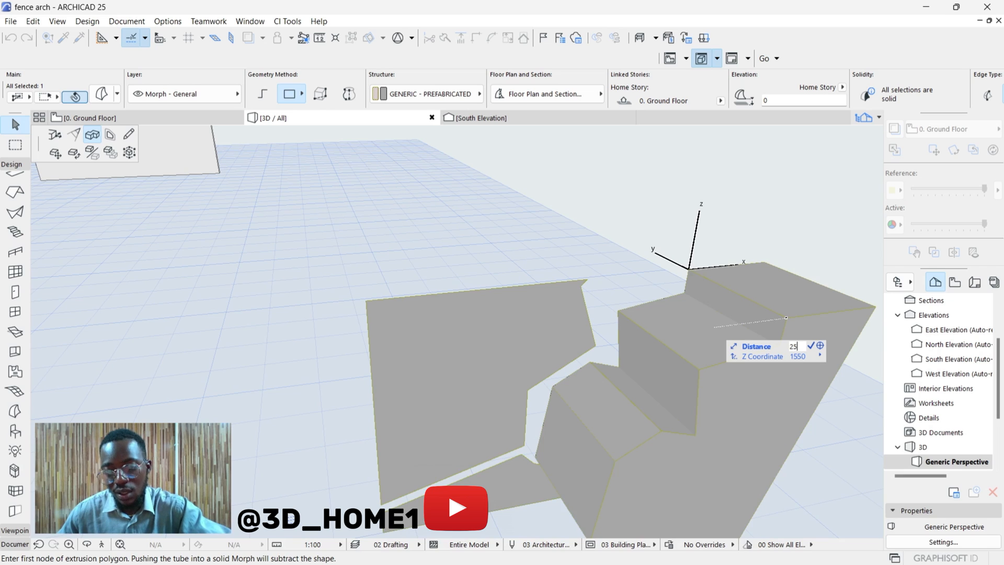
{"action": "right_click", "coordinate": [695, 276]}
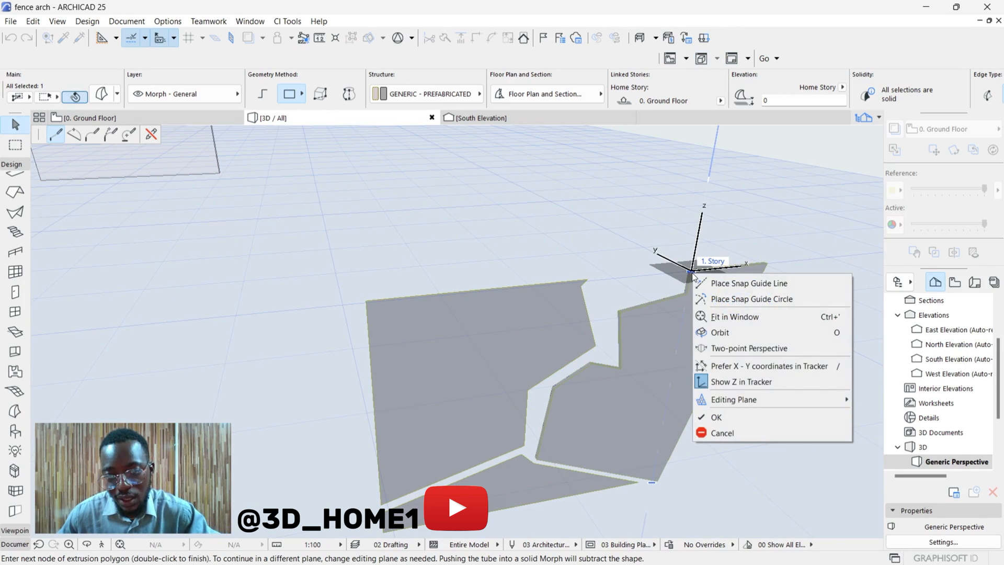
{"action": "left_click", "coordinate": [715, 417]}
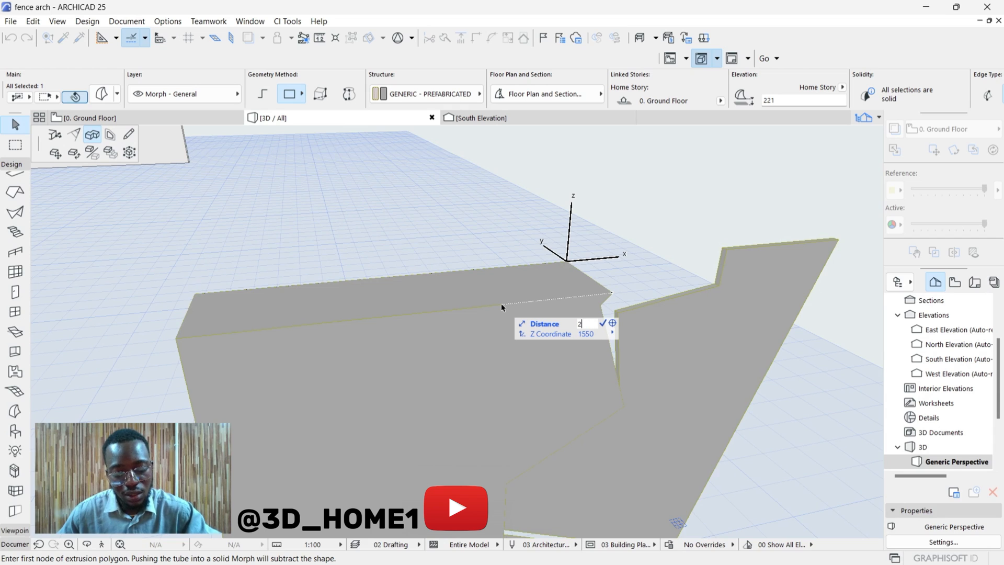
{"action": "type", "text": "25"}
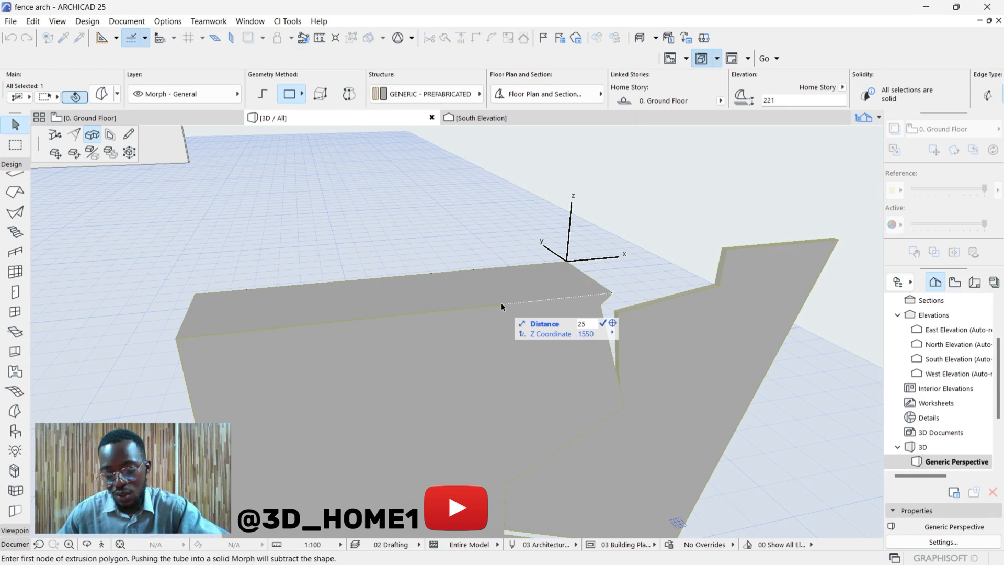
{"action": "right_click", "coordinate": [564, 262]}
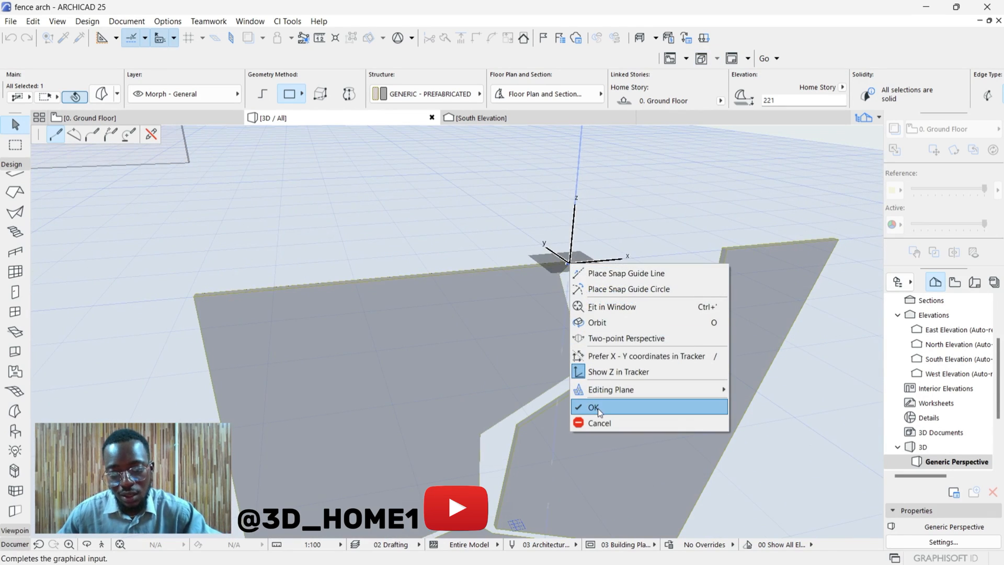
{"action": "left_click", "coordinate": [590, 407]}
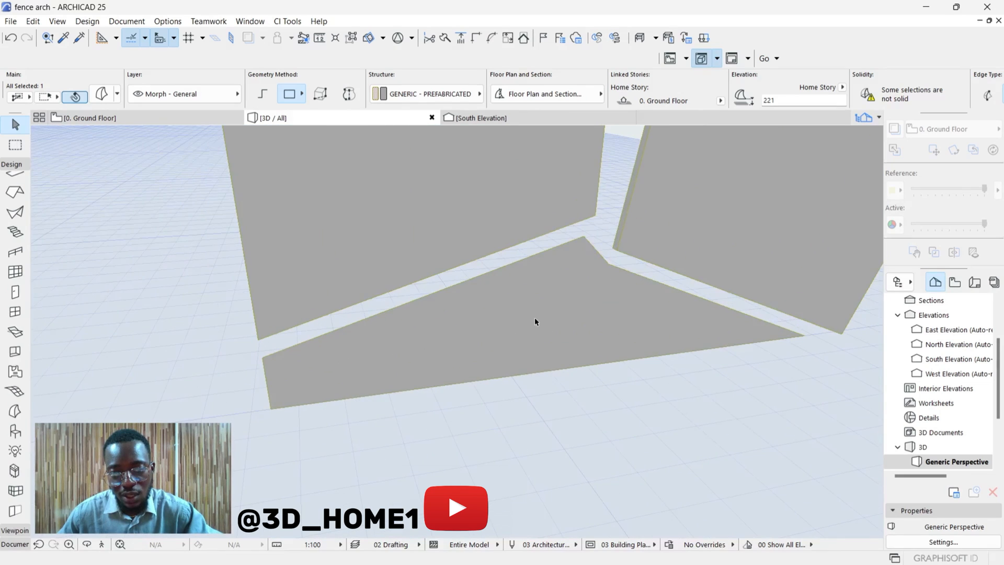
{"action": "left_click", "coordinate": [535, 322]}
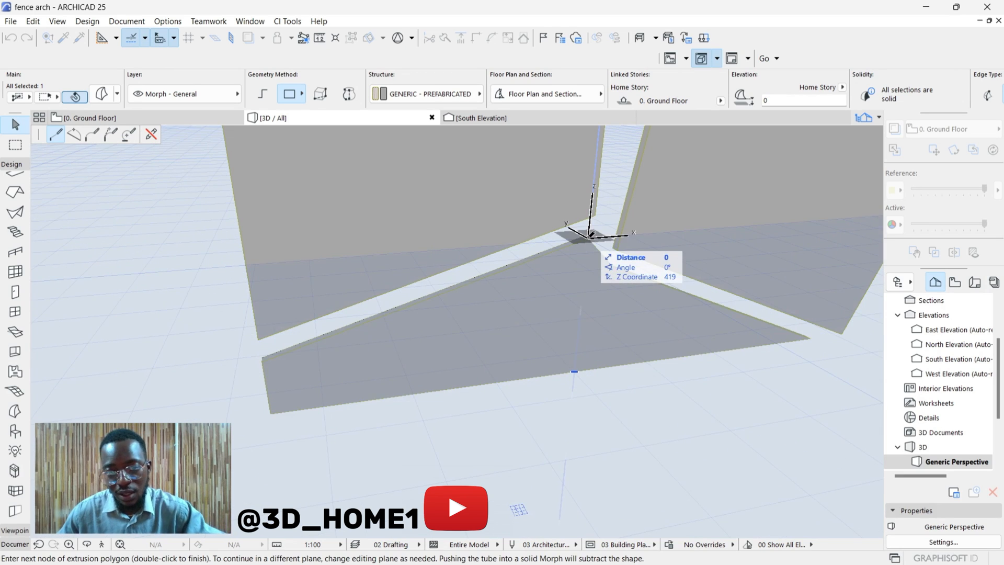
{"action": "double_click", "coordinate": [589, 363]}
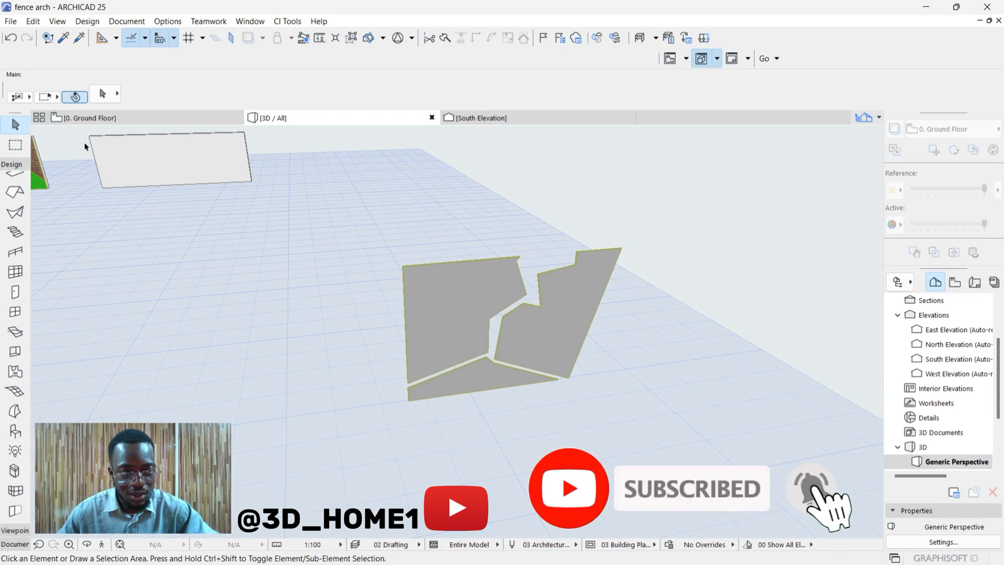
{"action": "mouse_move", "coordinate": [416, 402]}
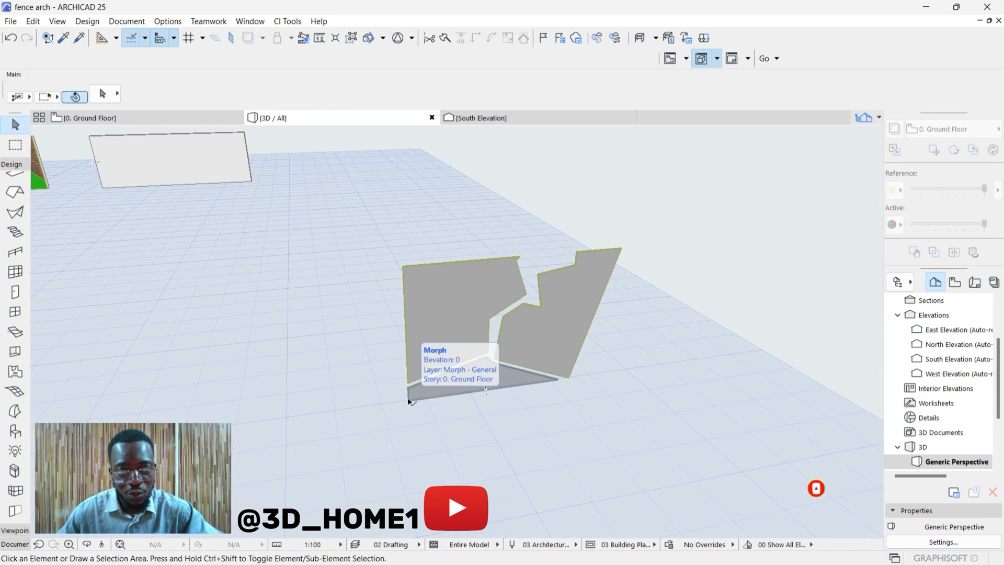
{"action": "mouse_move", "coordinate": [503, 319]}
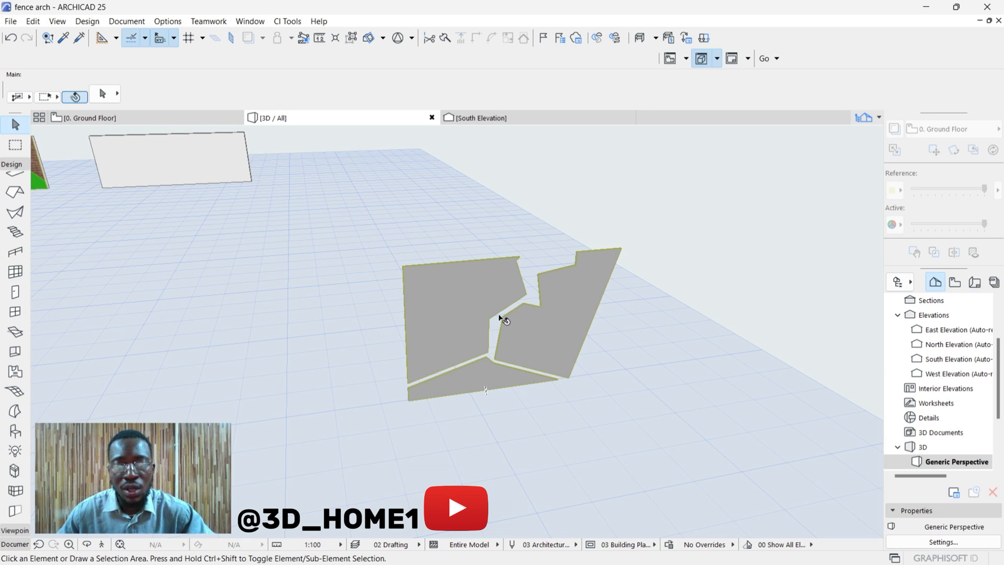
- Select the three morph slabs and check their placement on the wall in 3D
{"action": "left_click", "coordinate": [452, 302]}
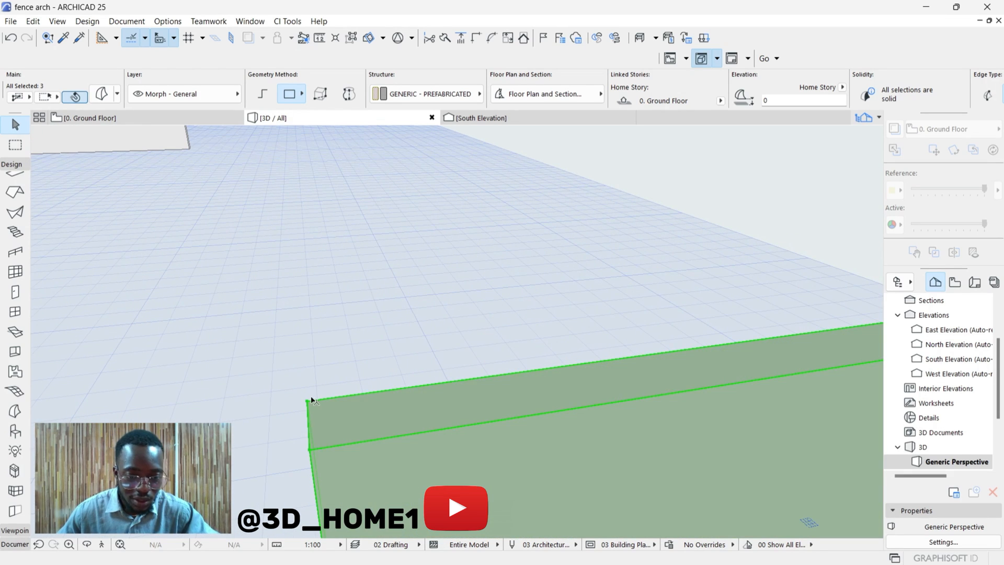
{"action": "left_click", "coordinate": [311, 399]}
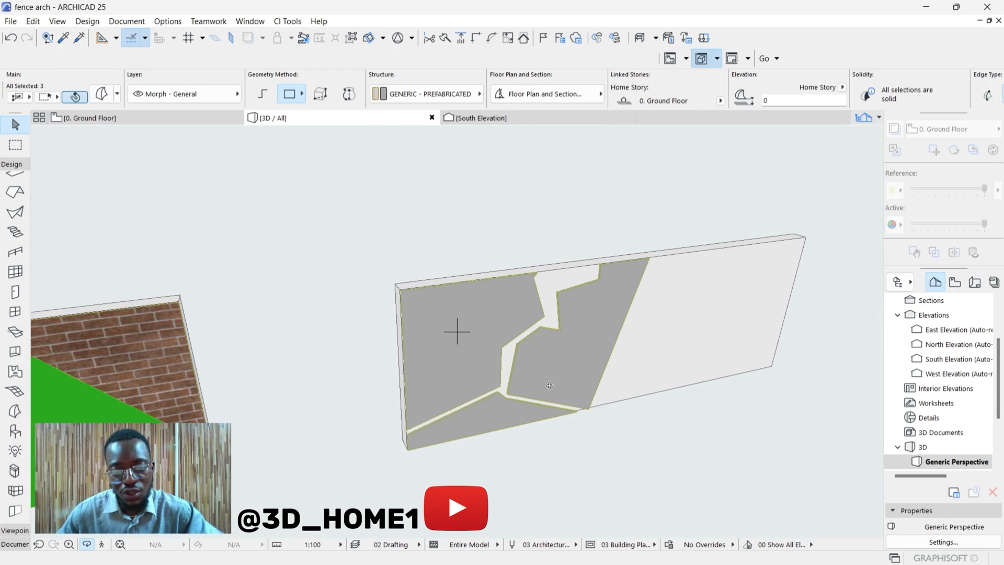
- Override the selected morph region's surface with a yellow paint
{"action": "left_click", "coordinate": [474, 343]}
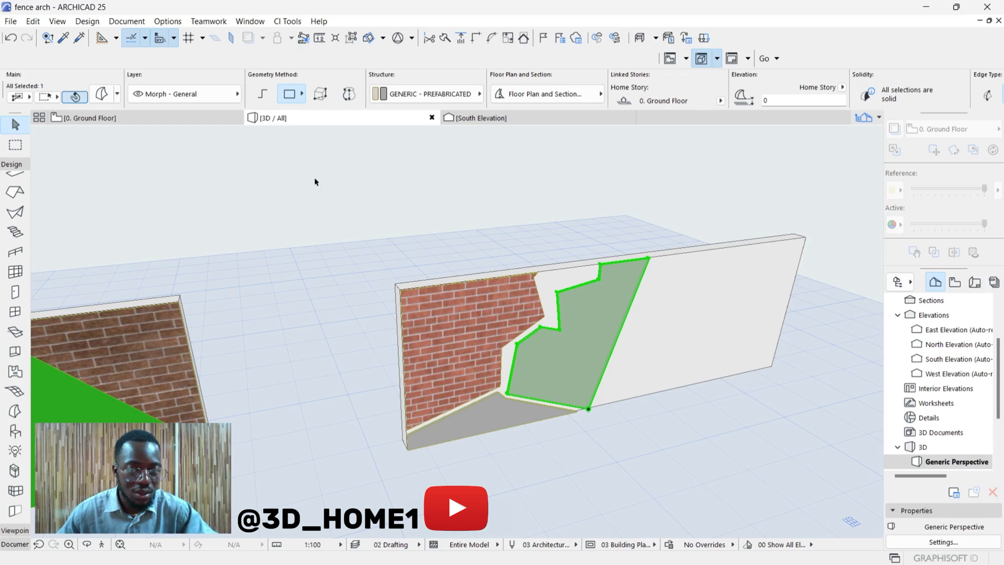
{"action": "mouse_move", "coordinate": [100, 94]}
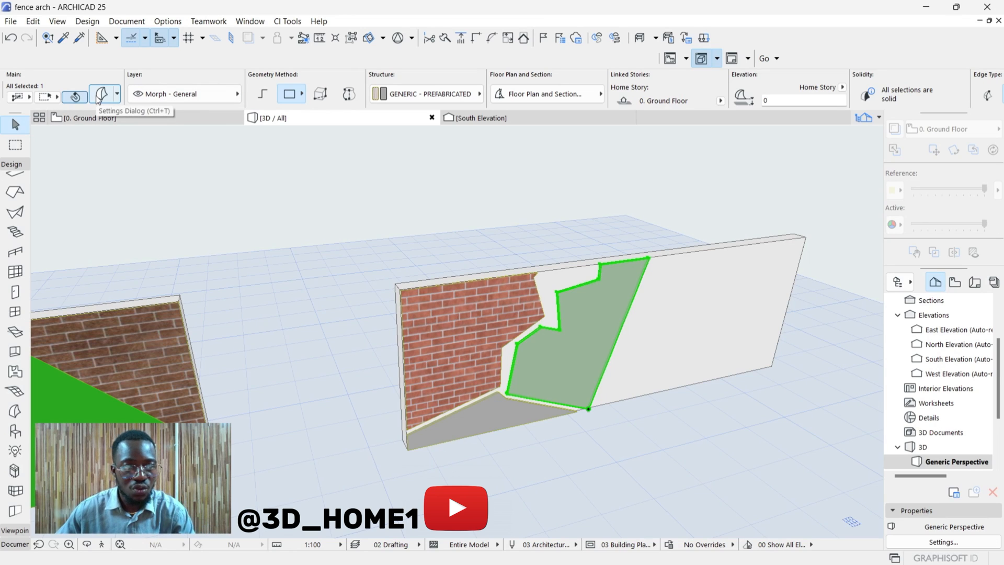
{"action": "left_click", "coordinate": [100, 94]}
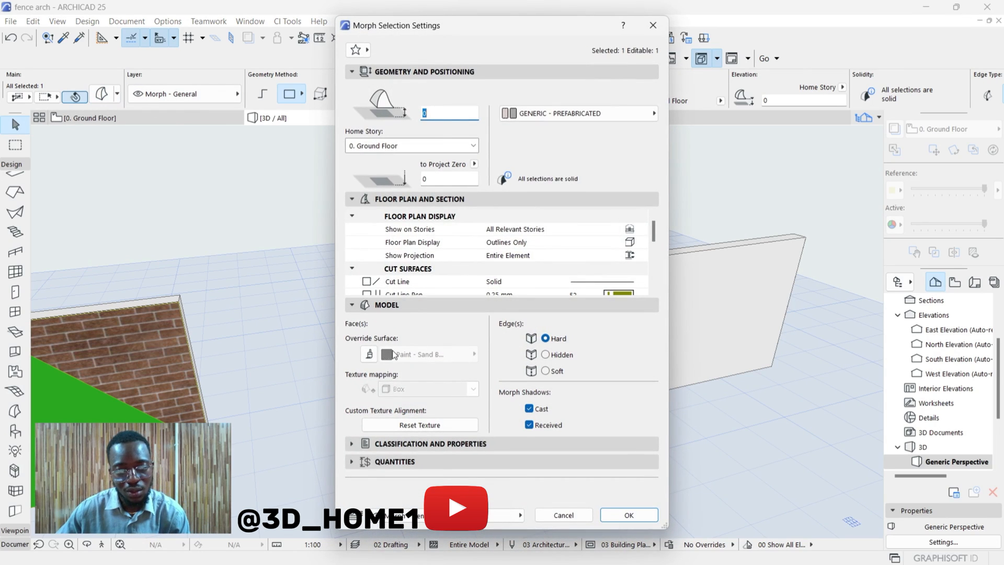
{"action": "mouse_move", "coordinate": [368, 354]}
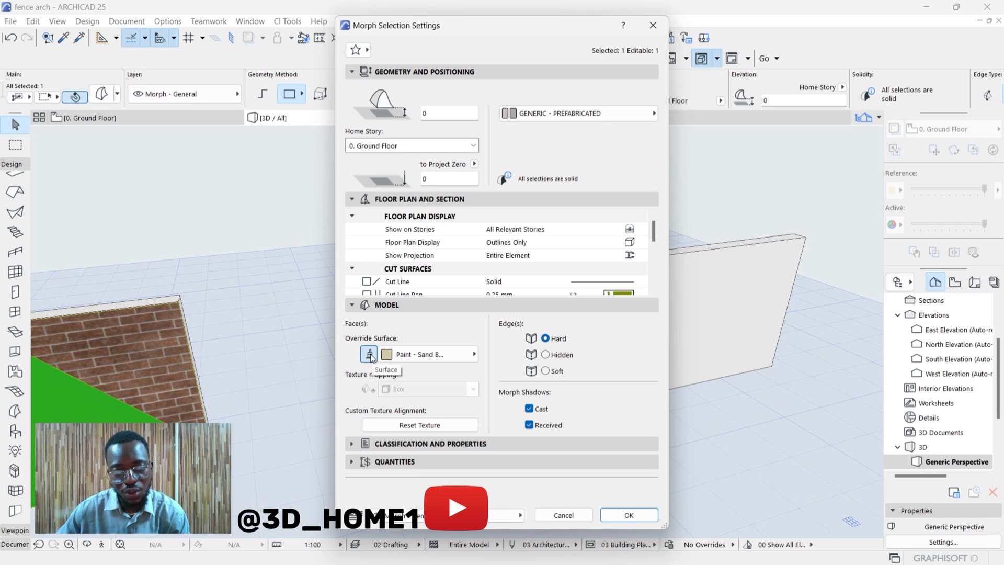
{"action": "left_click", "coordinate": [465, 354]}
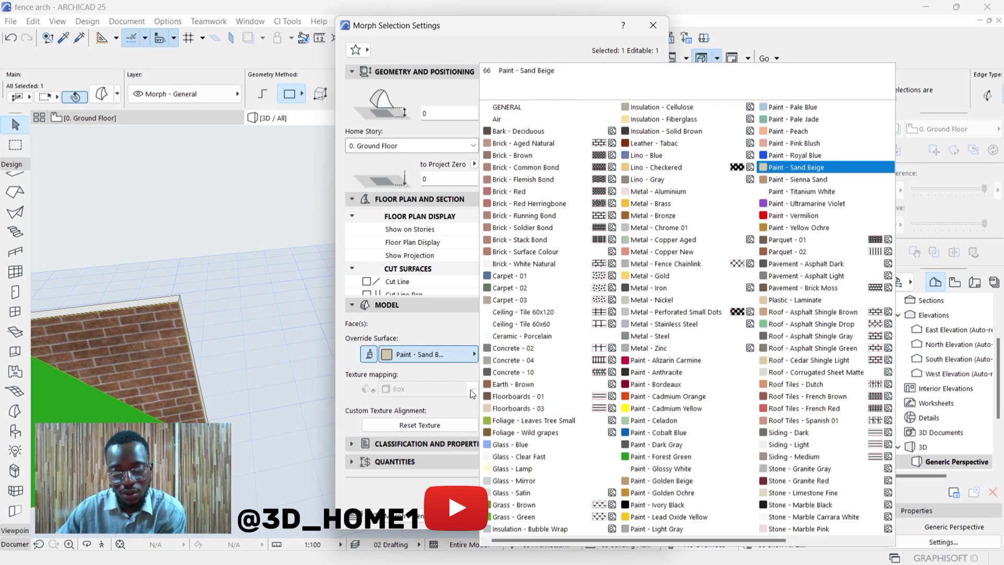
{"action": "left_click", "coordinate": [666, 516]}
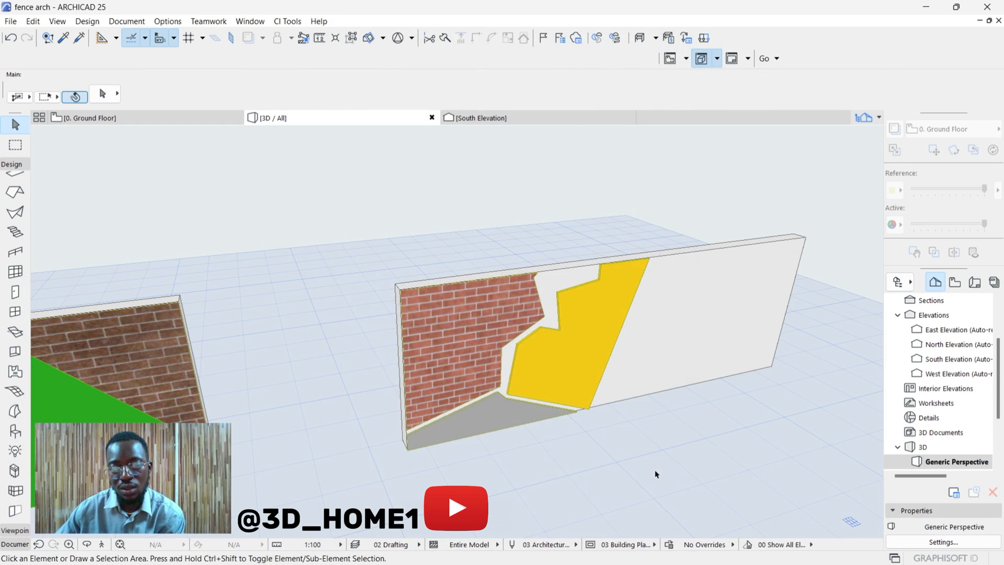
- Give the bottom triangular region the Paint - Ivory Black surface
{"action": "left_click", "coordinate": [490, 413]}
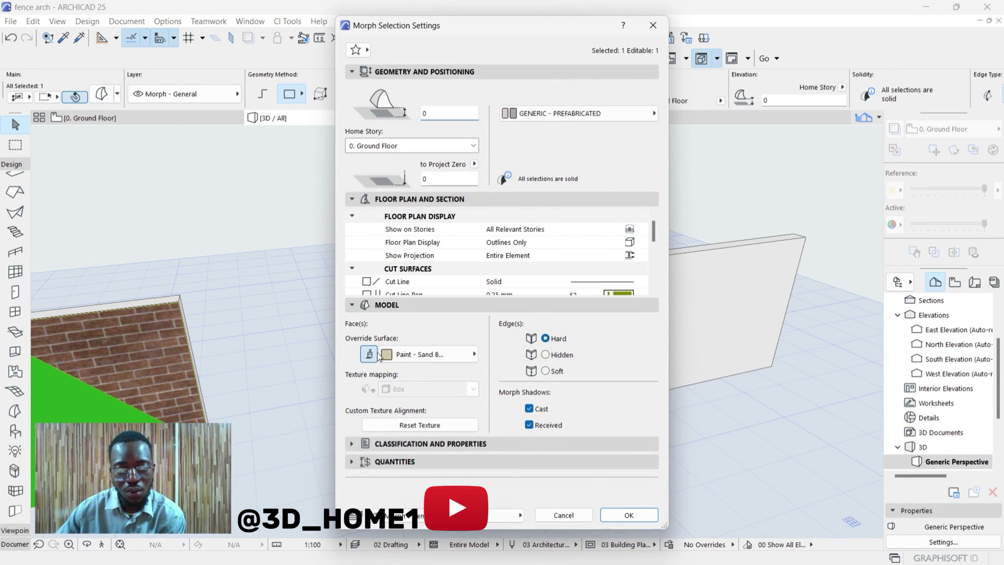
{"action": "left_click", "coordinate": [471, 354]}
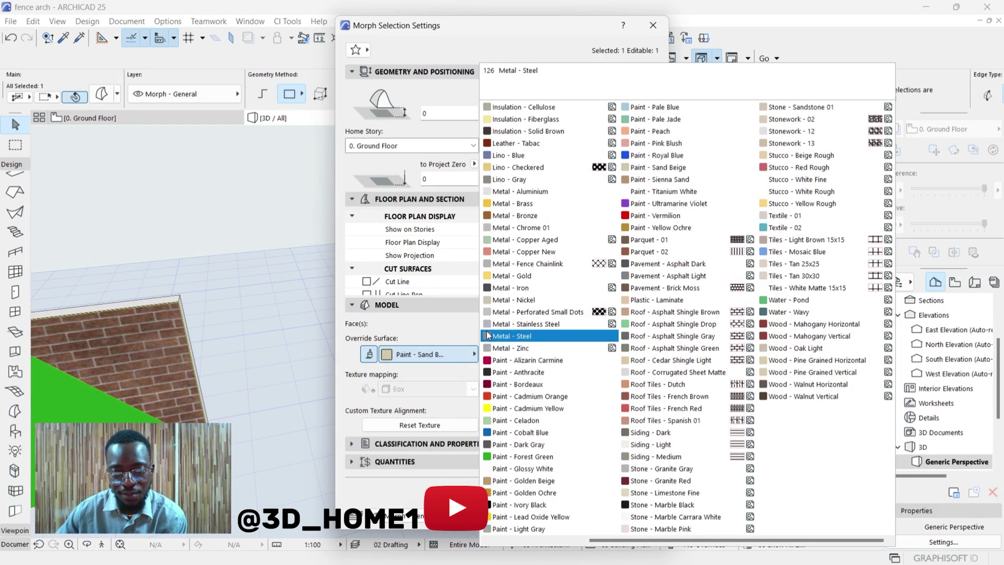
{"action": "left_click", "coordinate": [525, 504]}
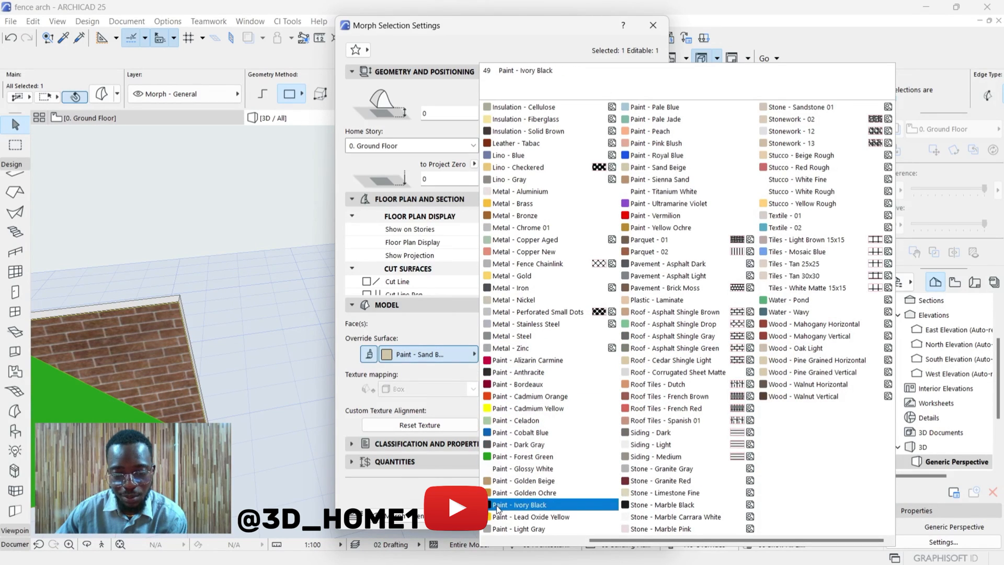
{"action": "left_click", "coordinate": [521, 505]}
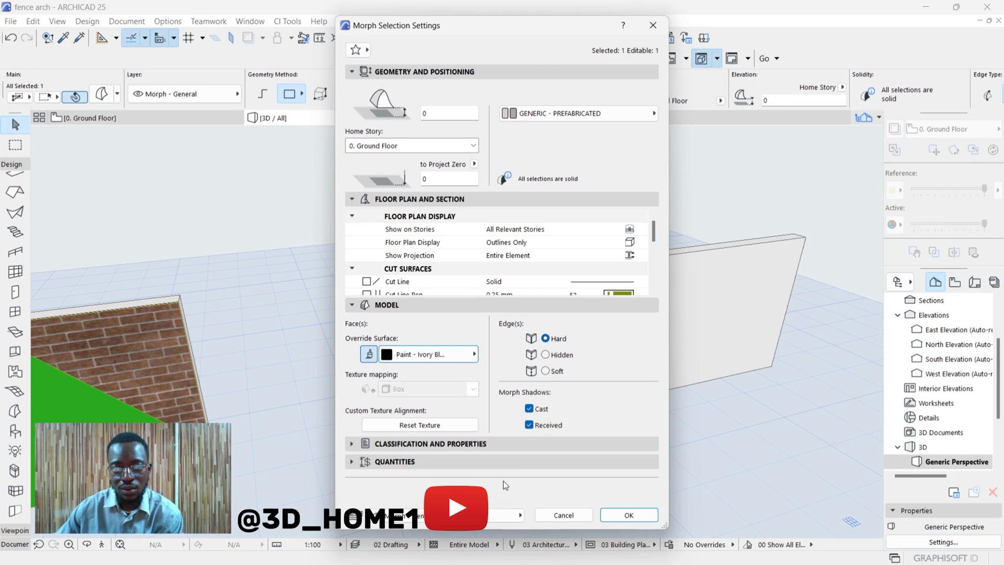
{"action": "mouse_move", "coordinate": [528, 393]}
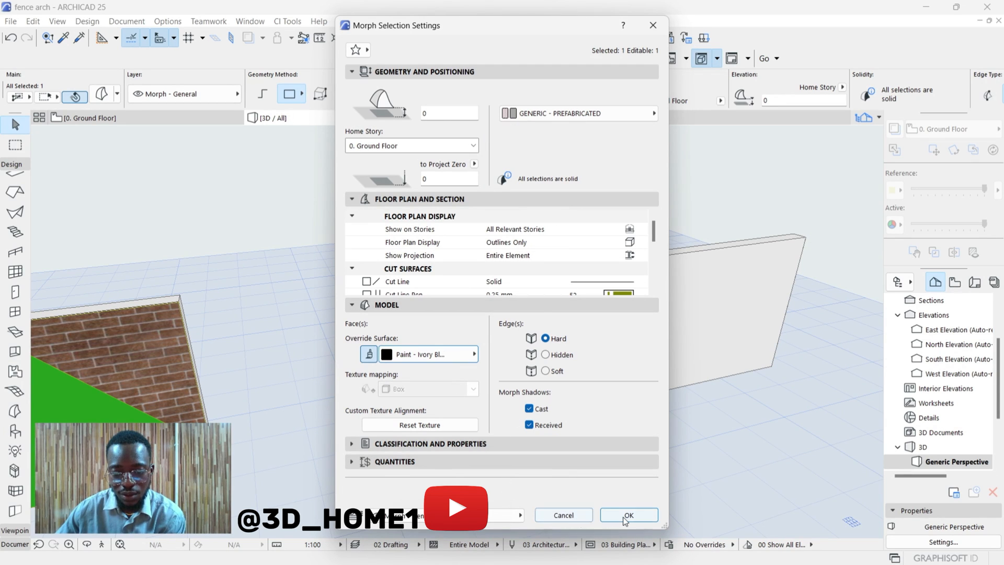
{"action": "left_click", "coordinate": [628, 514]}
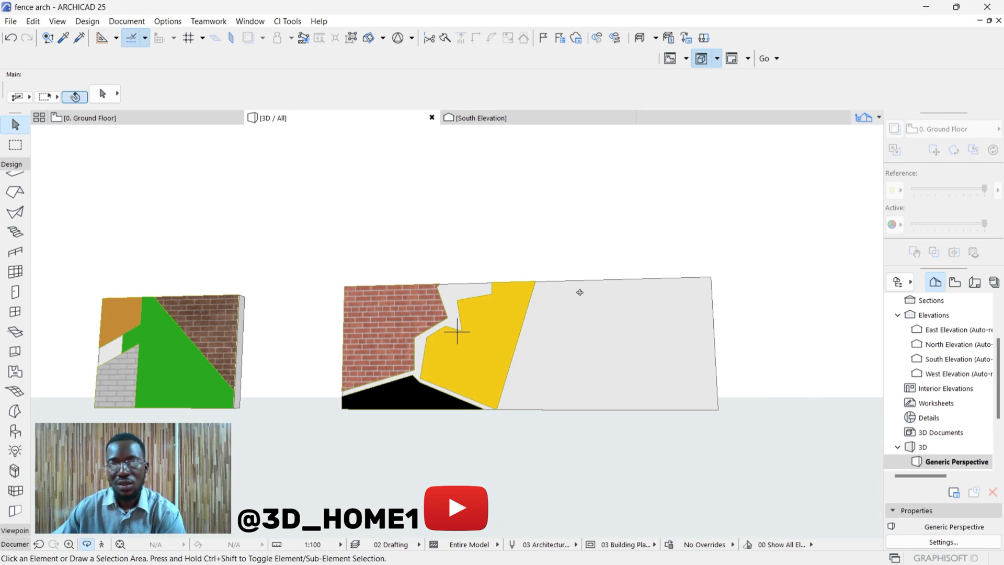
{"action": "mouse_move", "coordinate": [678, 292]}
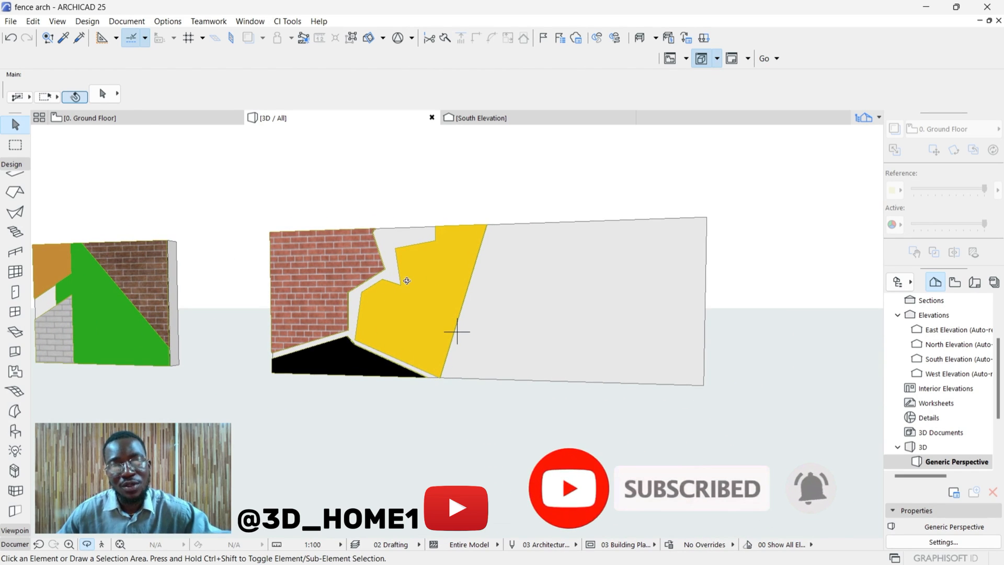
{"action": "scroll", "scroll_direction": "up", "scroll_amount": 3}
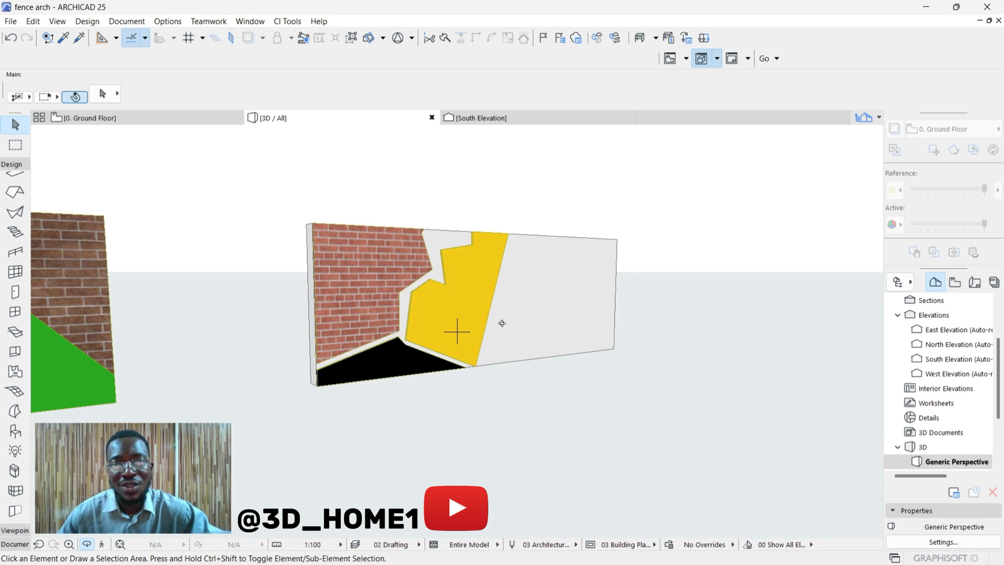
{"action": "mouse_move", "coordinate": [502, 319]}
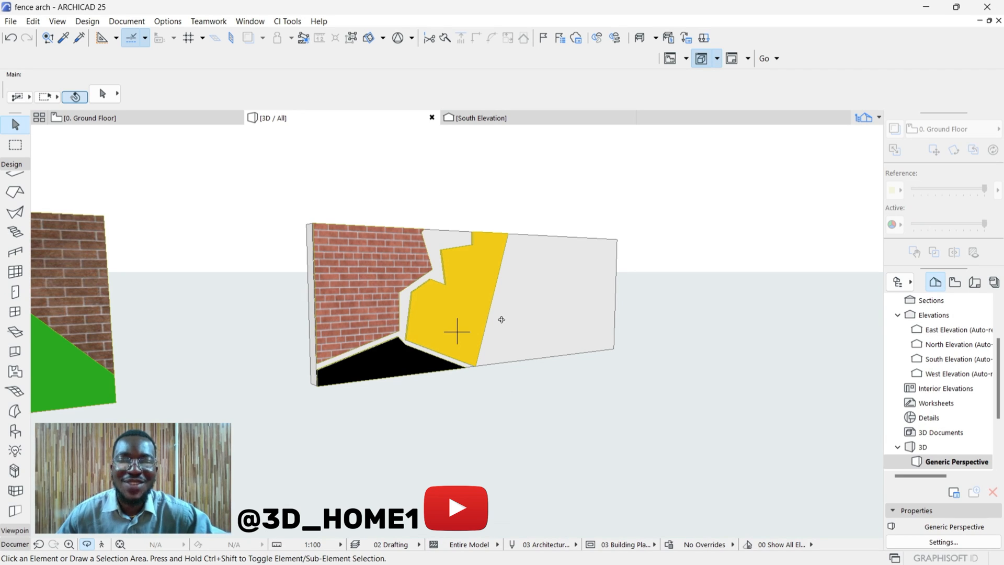